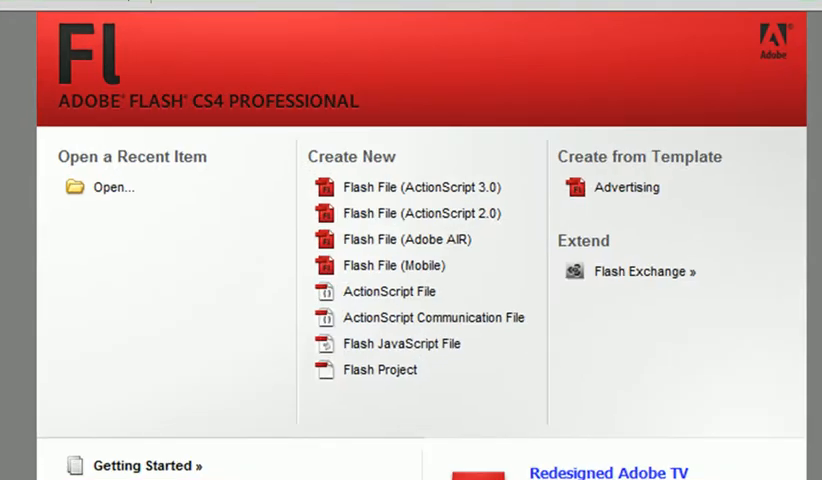
mouse_move(696, 352)
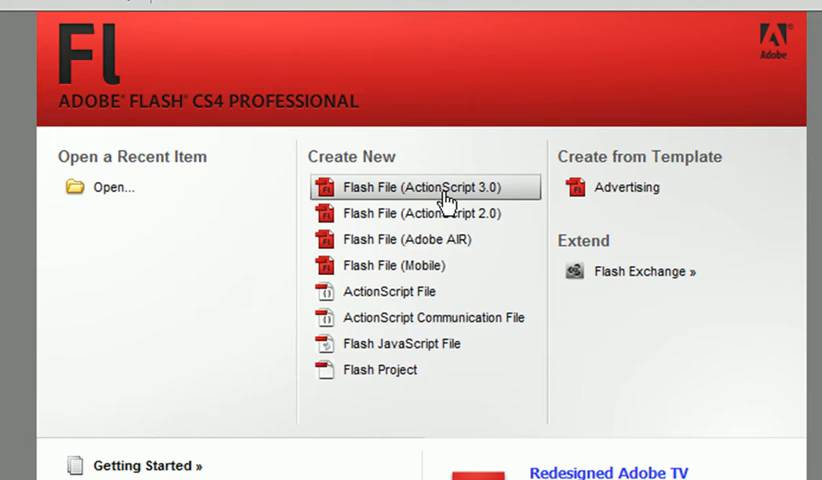
Step: Create a new ActionScript 3.0 Flash document from the Welcome screen
left_click(422, 188)
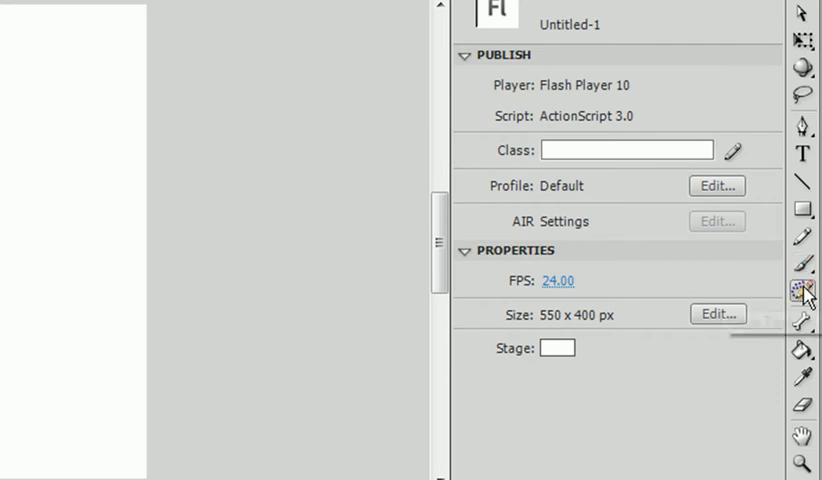
mouse_move(808, 292)
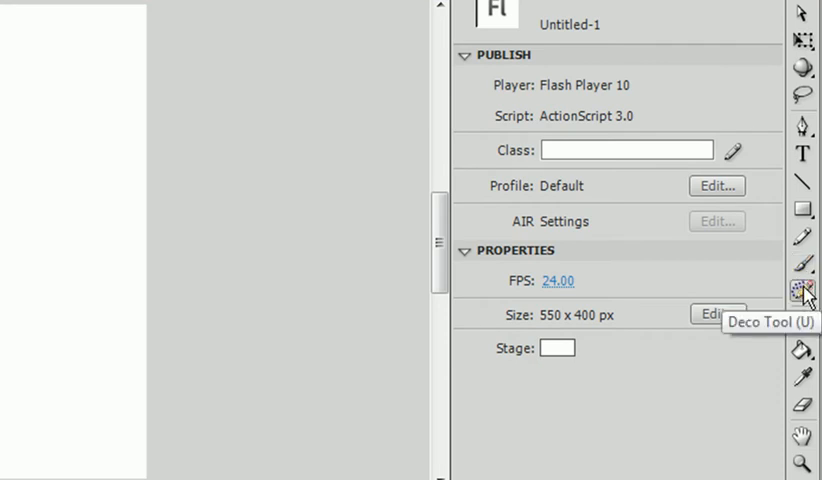
left_click(804, 292)
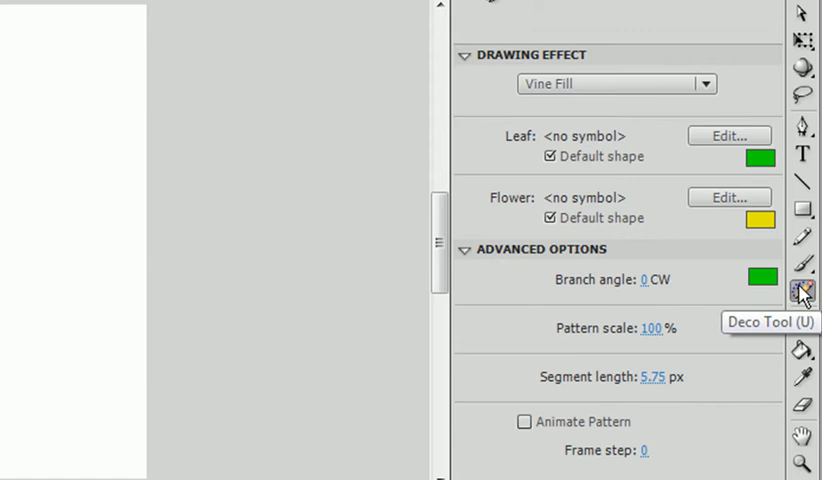
mouse_move(724, 142)
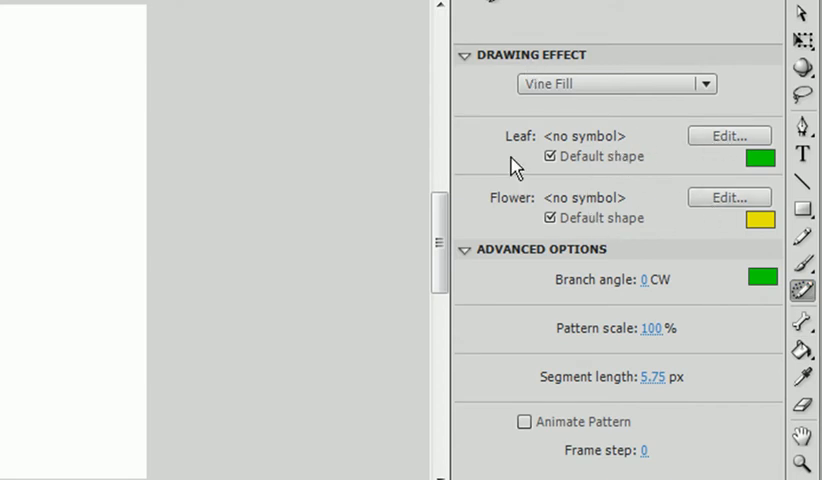
mouse_move(618, 68)
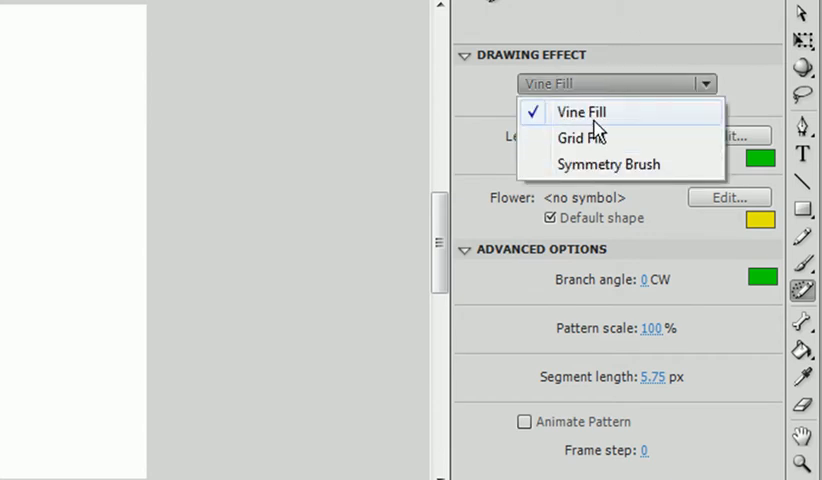
mouse_move(600, 164)
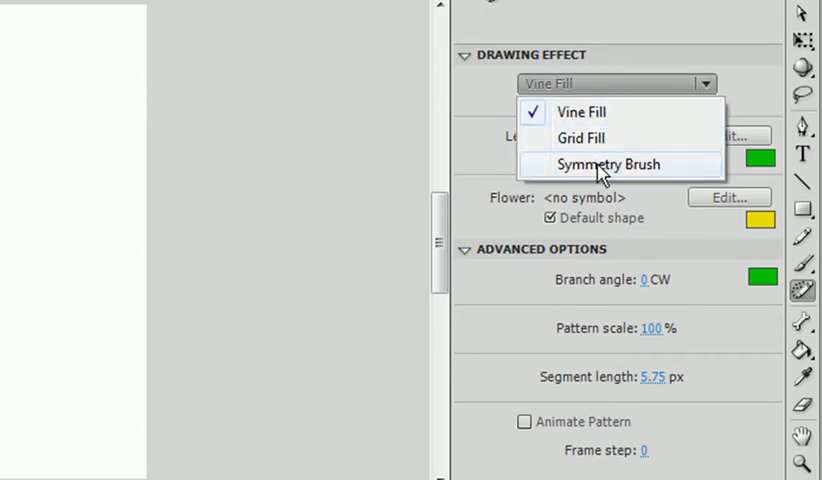
mouse_move(600, 112)
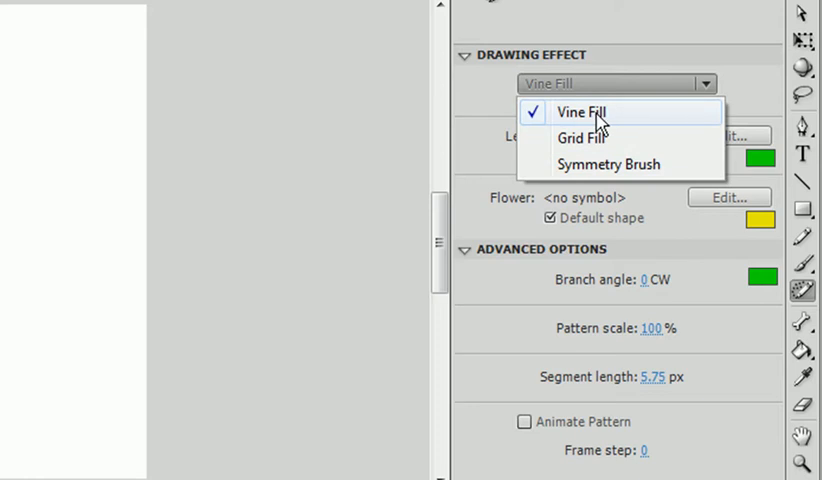
left_click(582, 112)
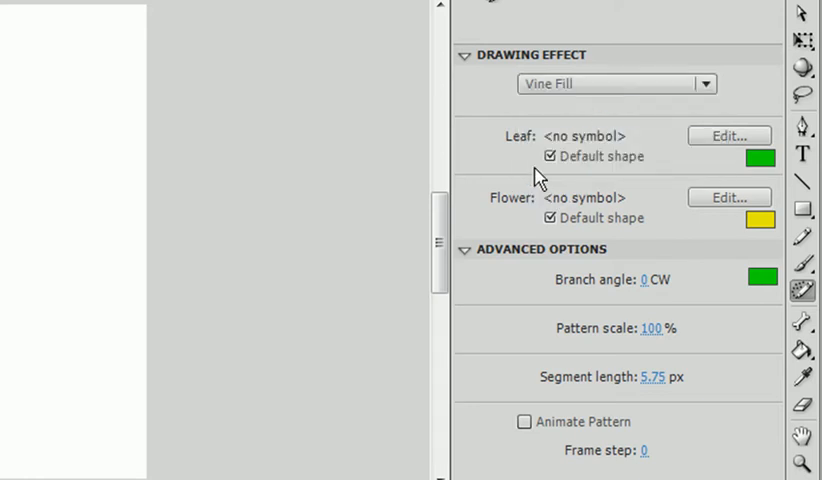
mouse_move(530, 218)
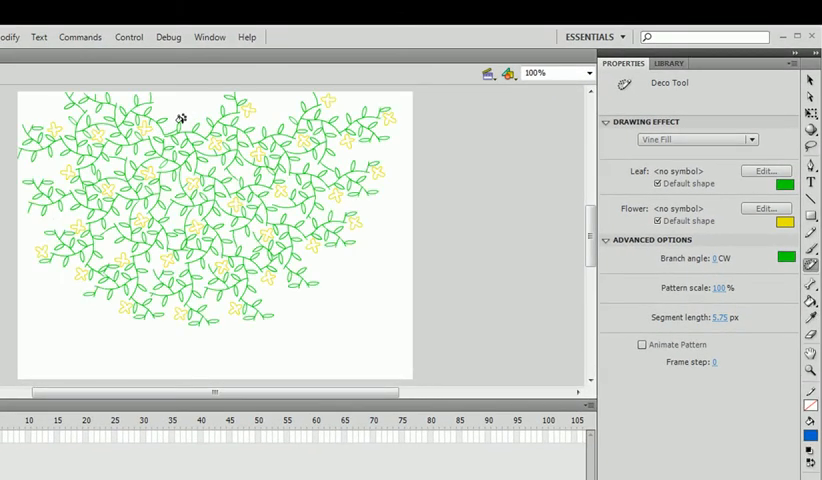
left_click(204, 160)
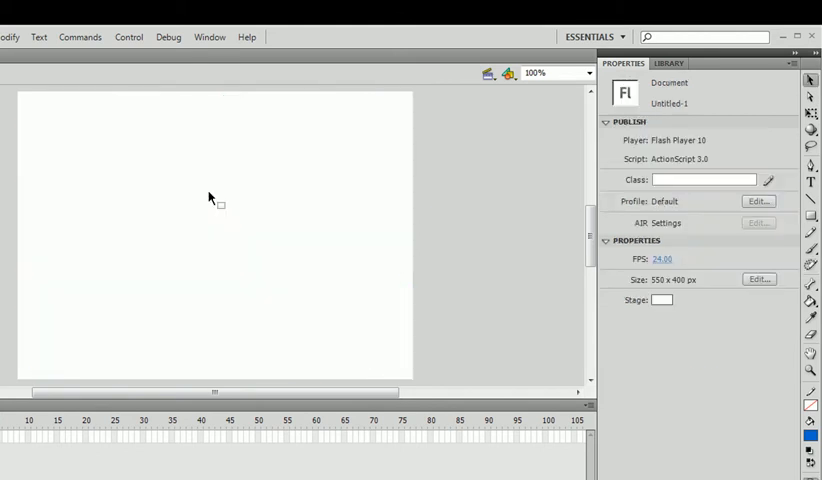
Step: Select the Deco tool, recolour the flower swatch, and dismiss the empty-library warning from Leaf Edit
left_click(812, 278)
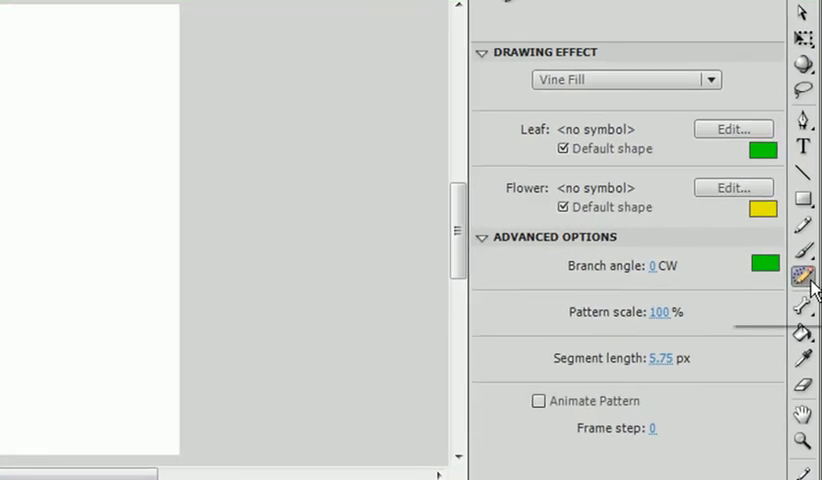
mouse_move(618, 162)
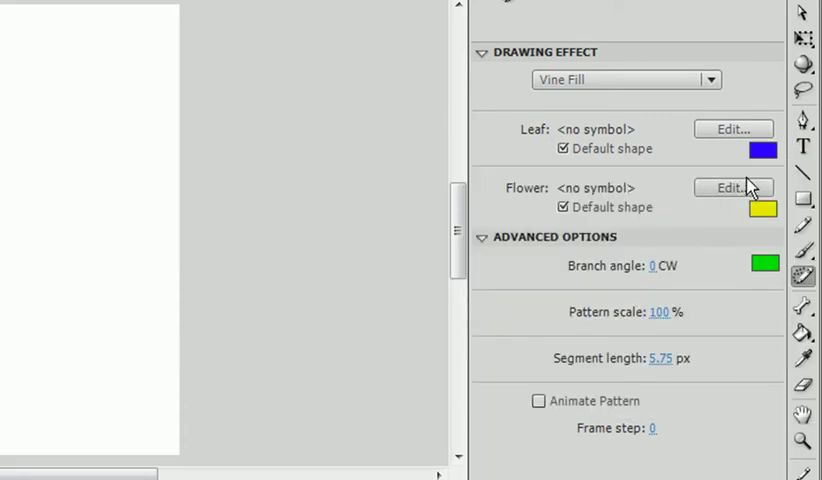
left_click(764, 208)
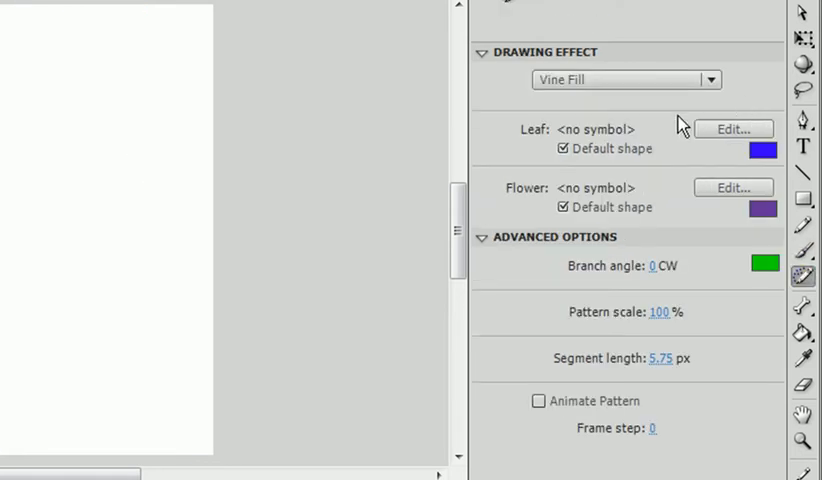
mouse_move(584, 136)
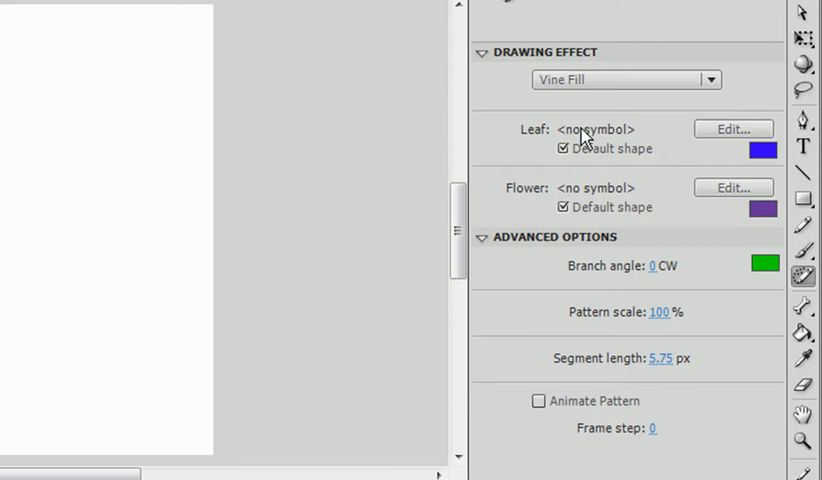
left_click(732, 128)
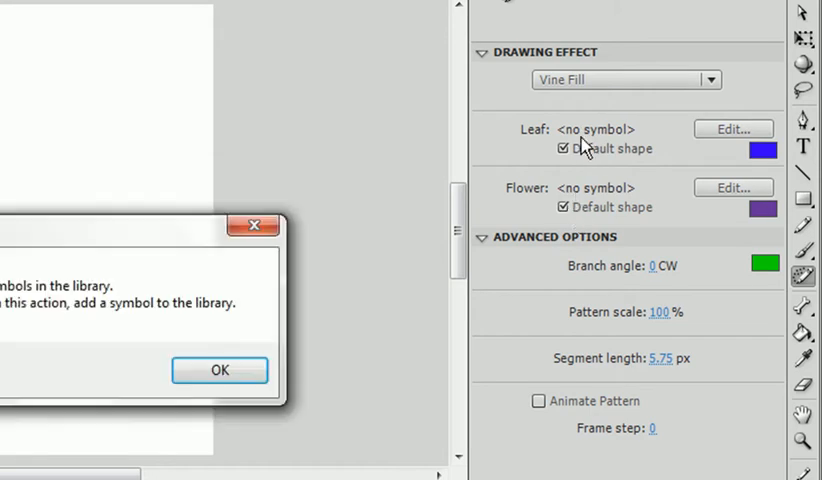
left_click(220, 370)
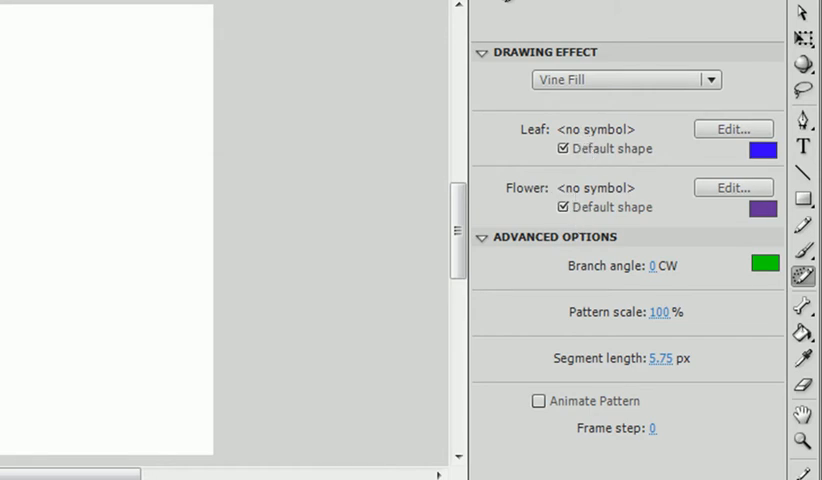
Step: Convert the small circle into a movie clip symbol named 'flower'
left_click(804, 200)
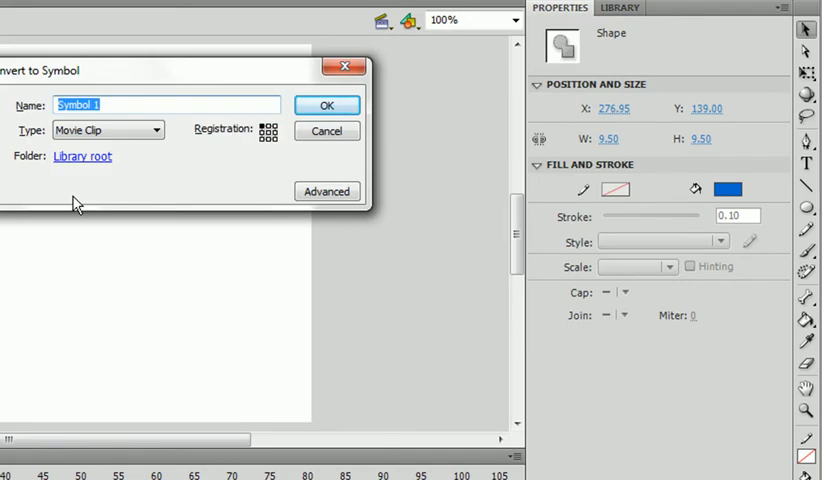
type("flower")
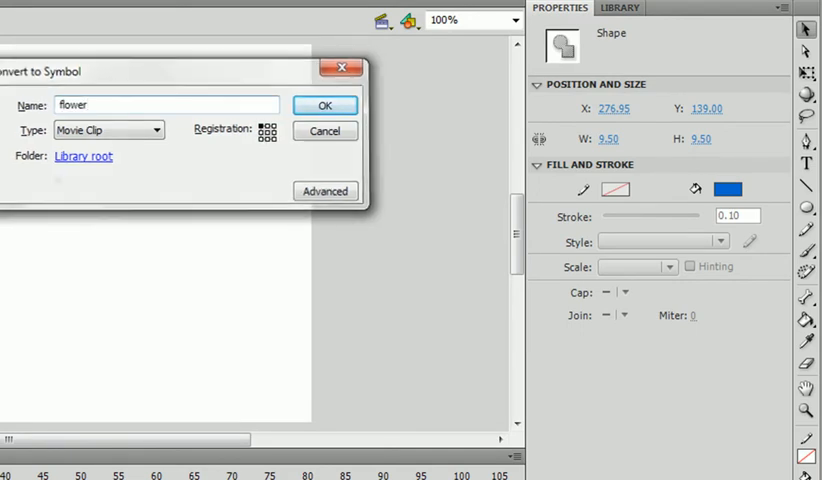
left_click(324, 104)
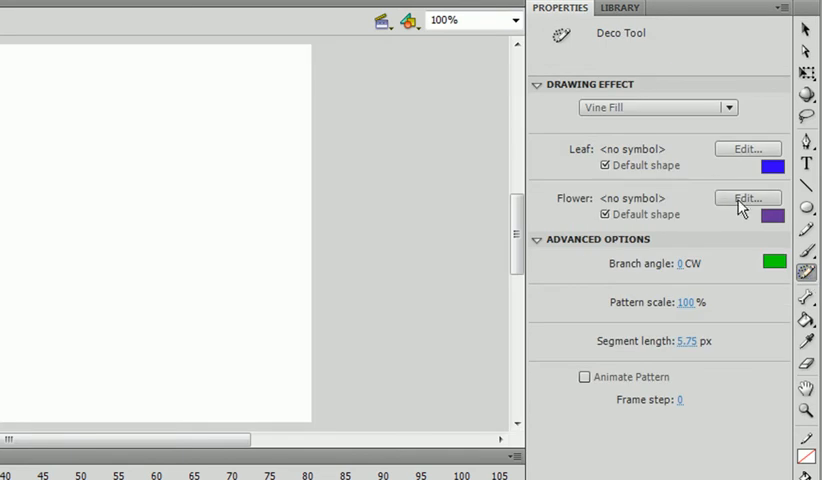
Step: Assign the 'flower' symbol as the Vine Fill's flower
left_click(746, 196)
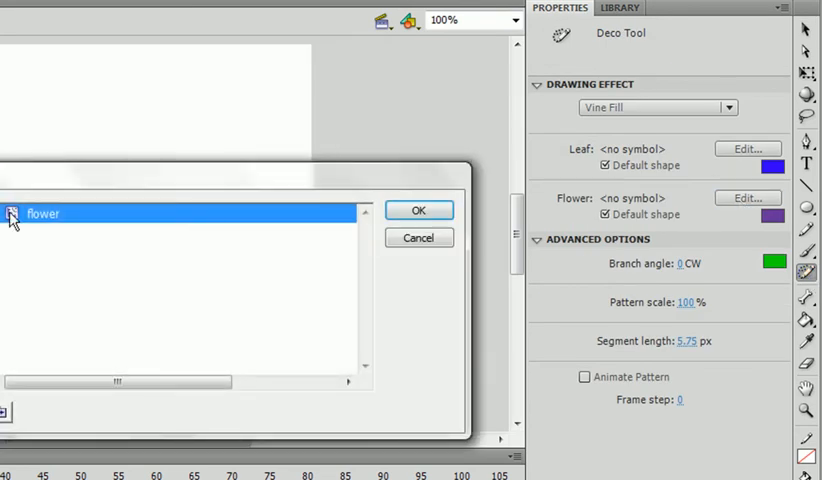
mouse_move(296, 220)
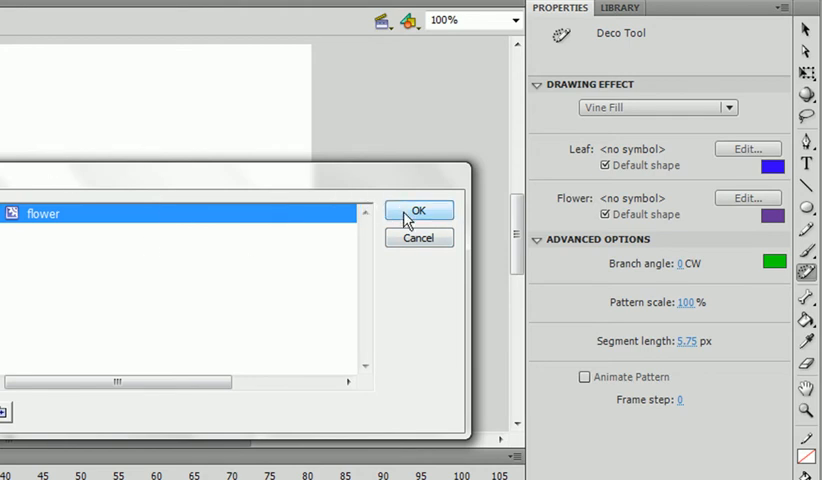
left_click(418, 210)
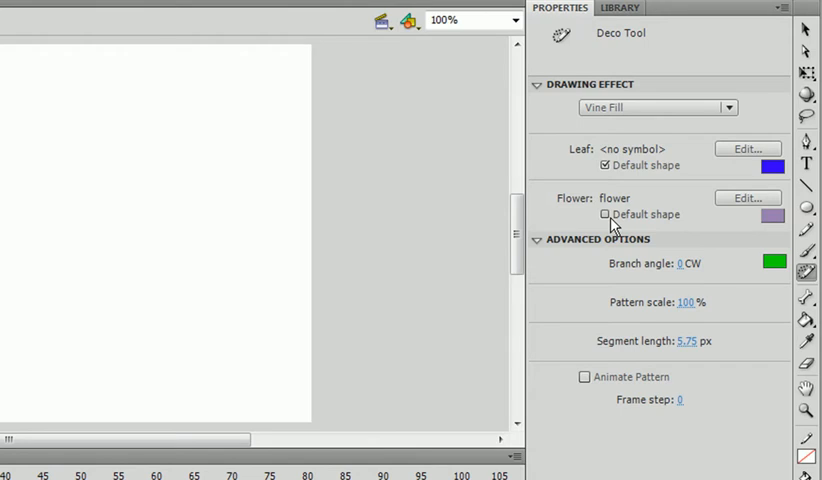
mouse_move(644, 224)
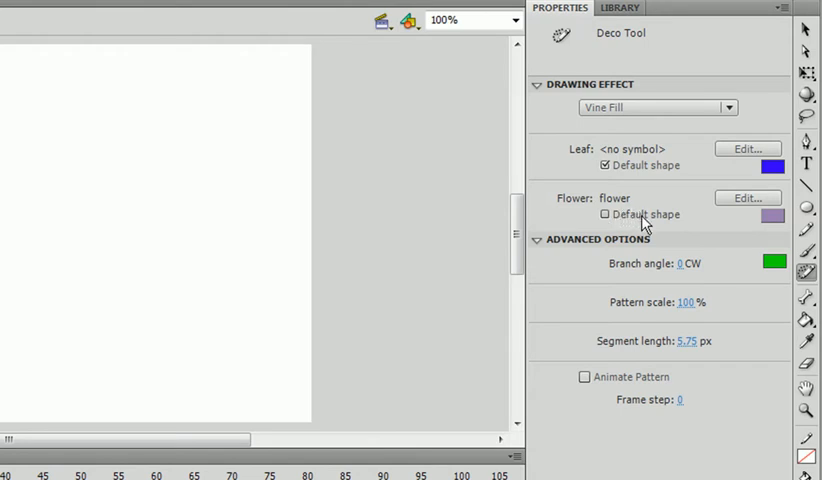
mouse_move(756, 190)
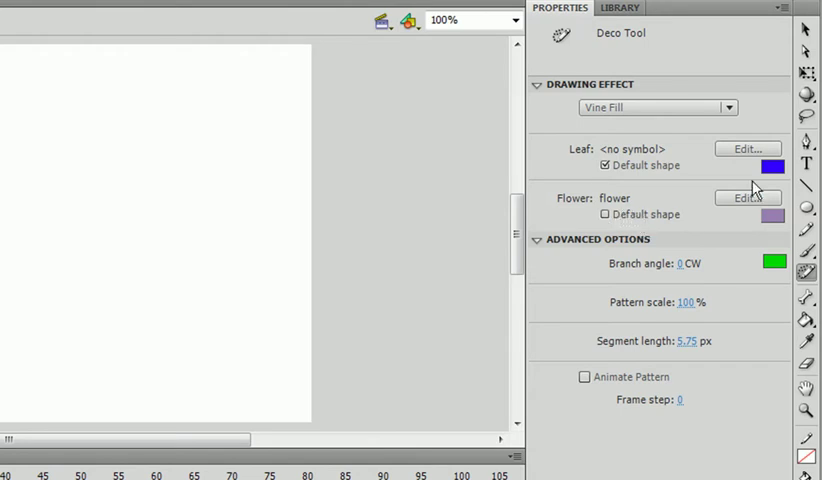
mouse_move(744, 208)
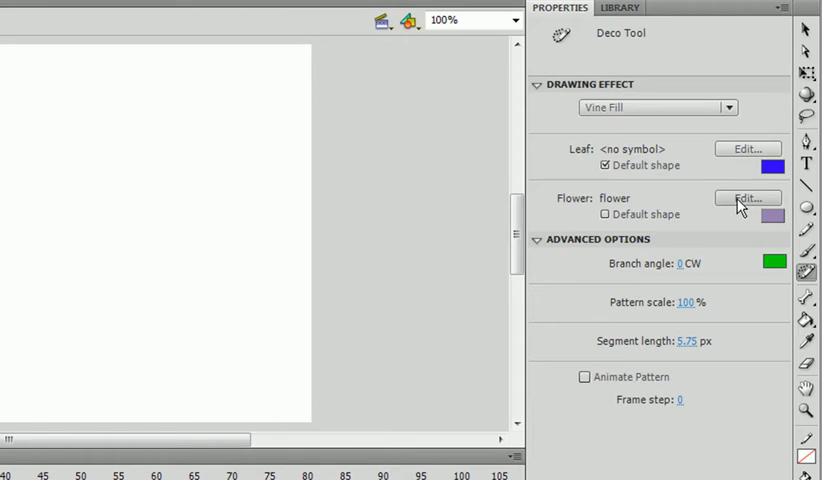
mouse_move(758, 98)
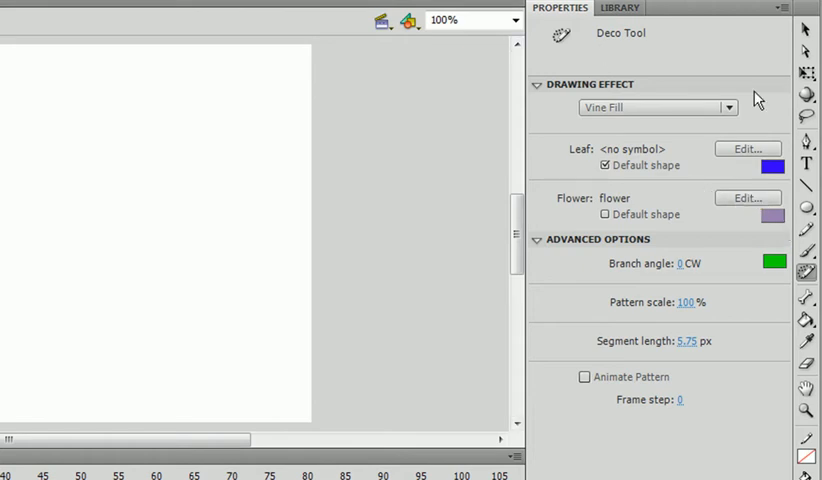
mouse_move(572, 164)
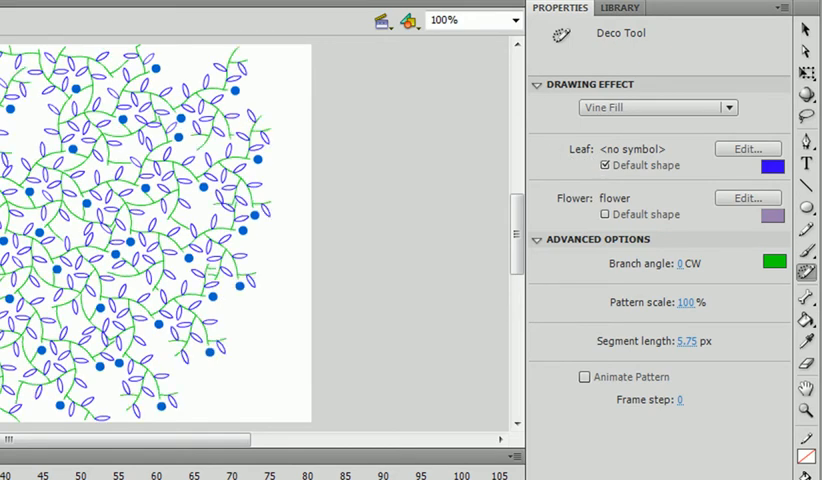
Step: Paint a trial vine fill on the stage with the Deco tool
left_click(76, 146)
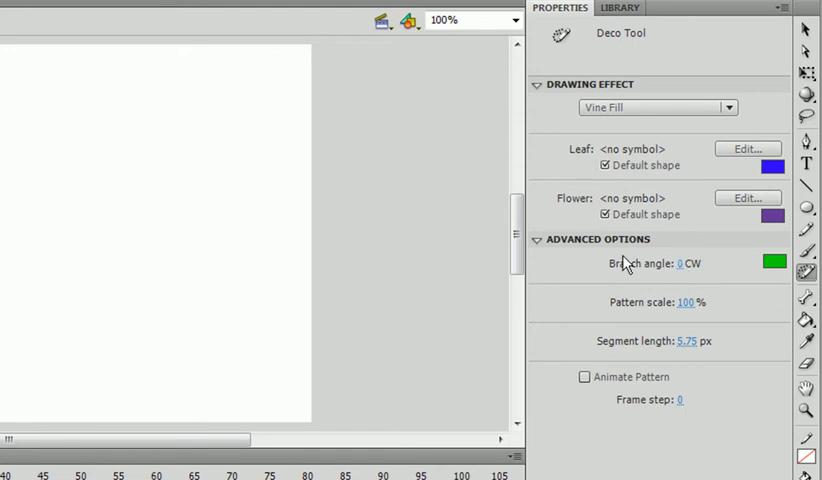
Step: Edit the branch angle and set the vine branch colour to cyan
double_click(680, 264)
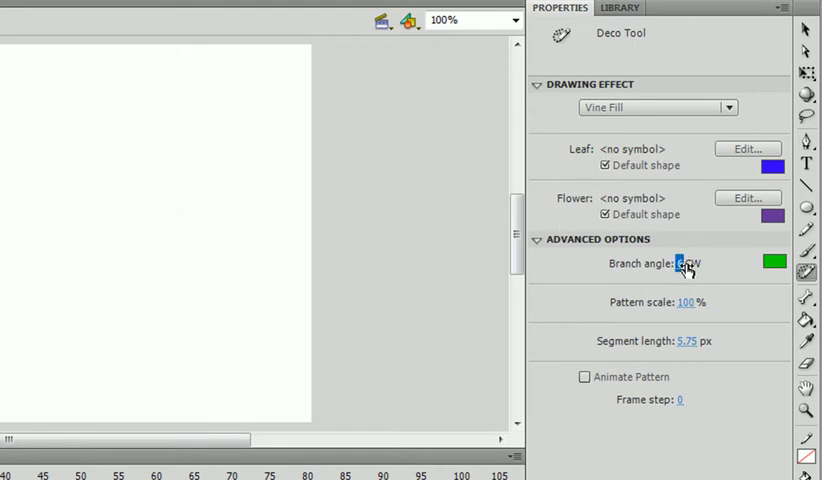
left_click(772, 264)
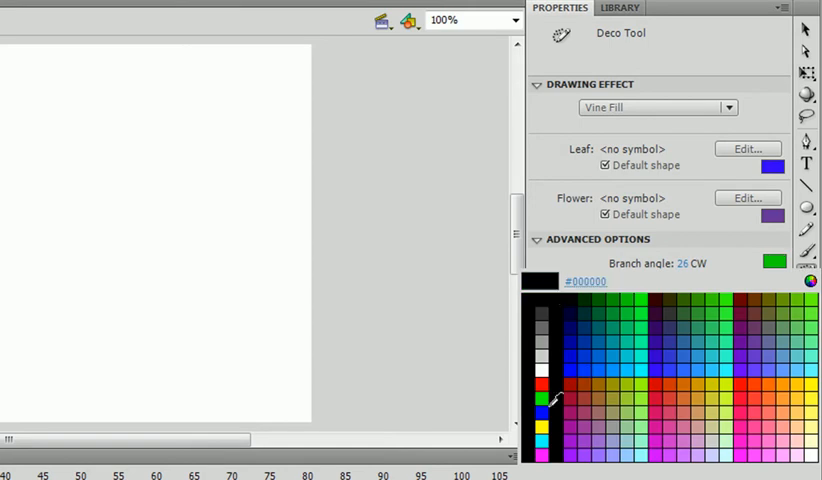
left_click(778, 264)
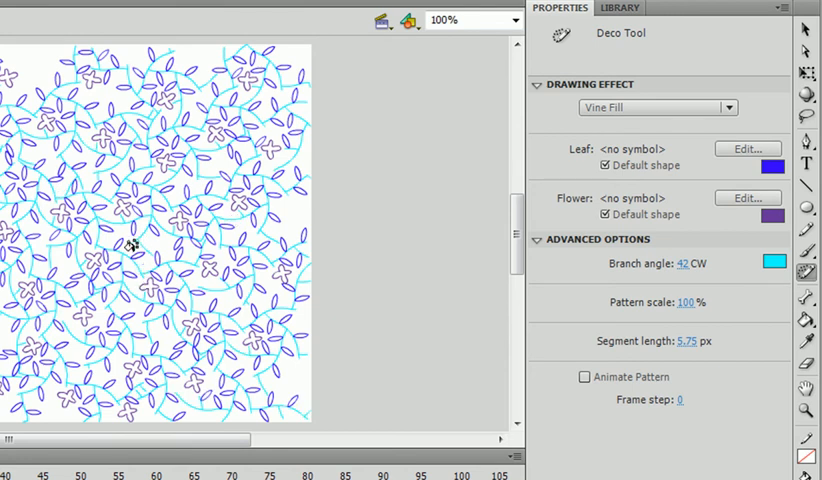
mouse_move(138, 252)
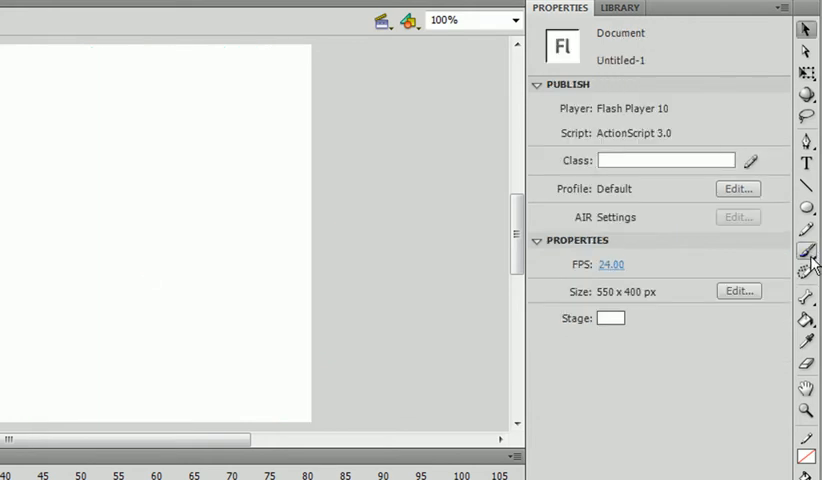
Step: In Deco Advanced Options set the pattern scale and commit a 6 px segment length
left_click(808, 246)
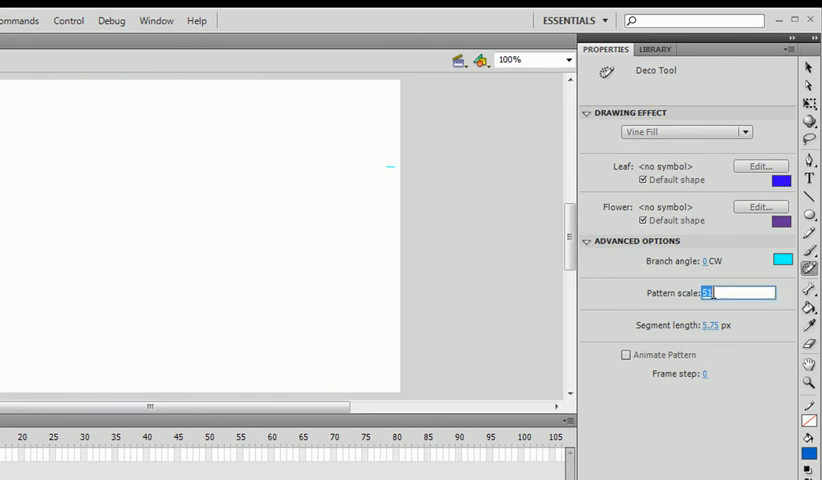
type("100")
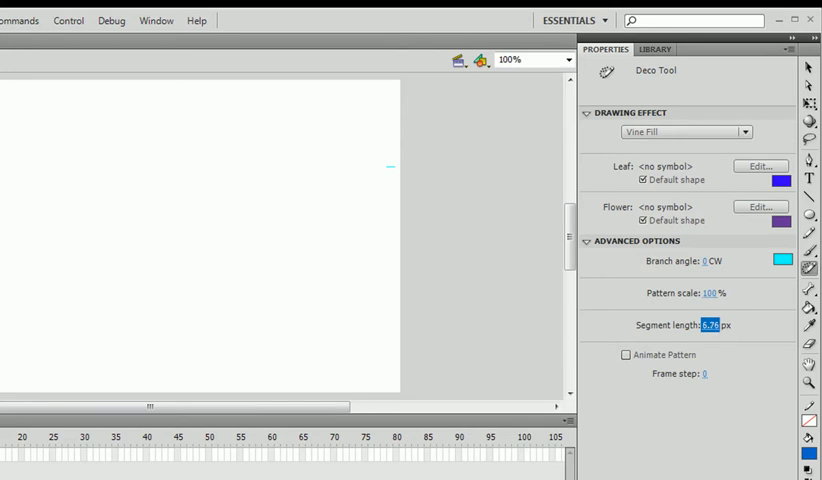
left_click(720, 324)
type("2")
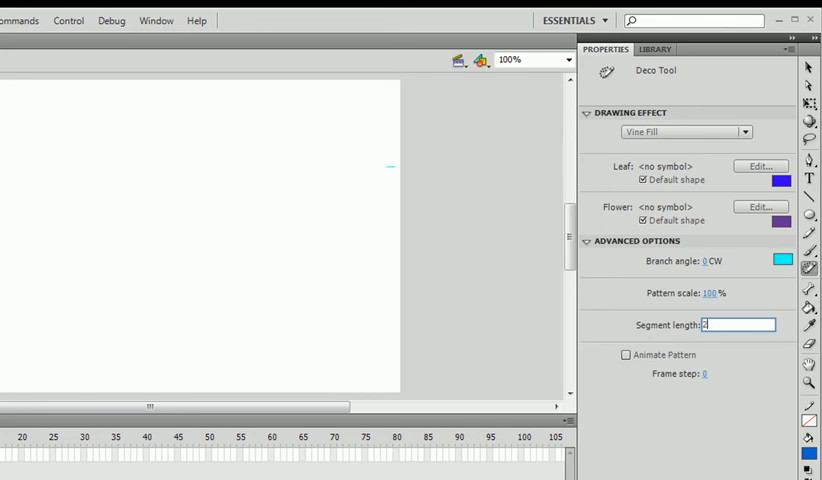
left_click(336, 260)
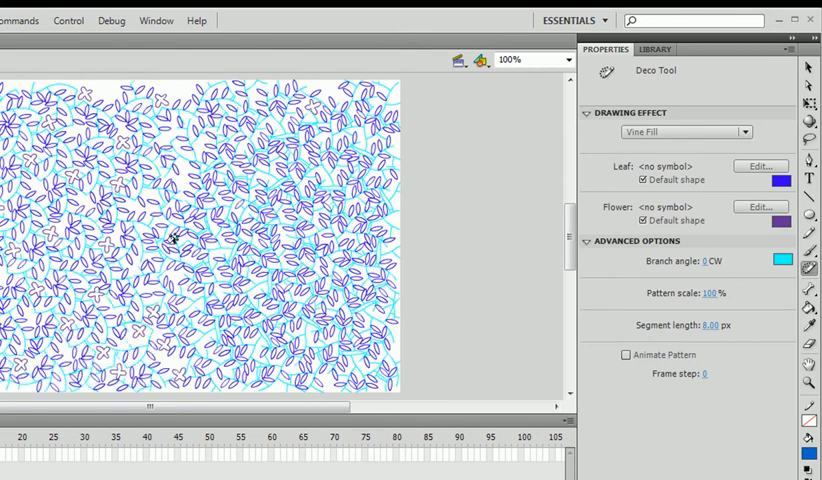
mouse_move(144, 196)
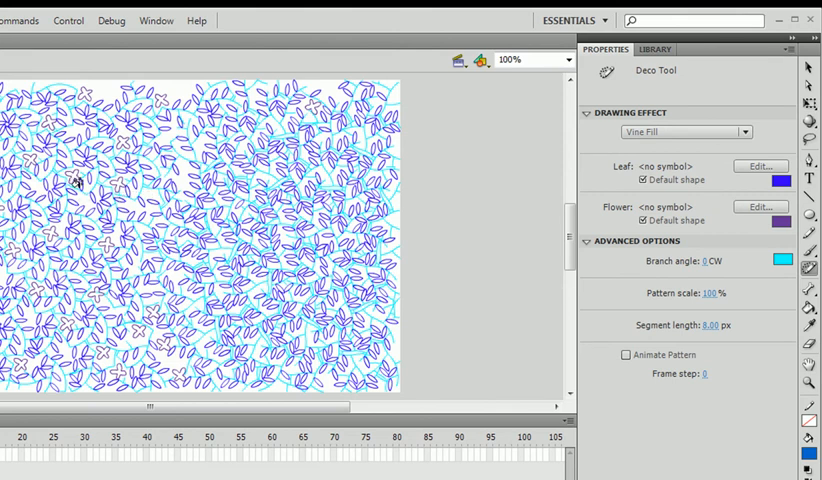
mouse_move(104, 196)
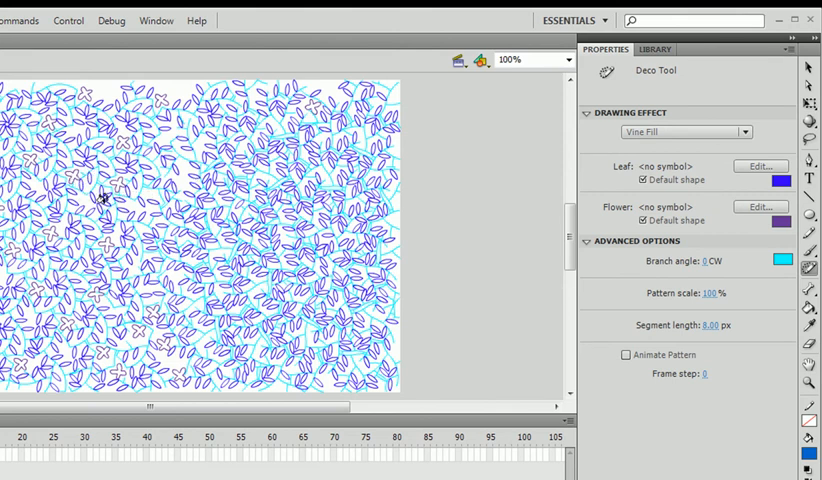
mouse_move(112, 224)
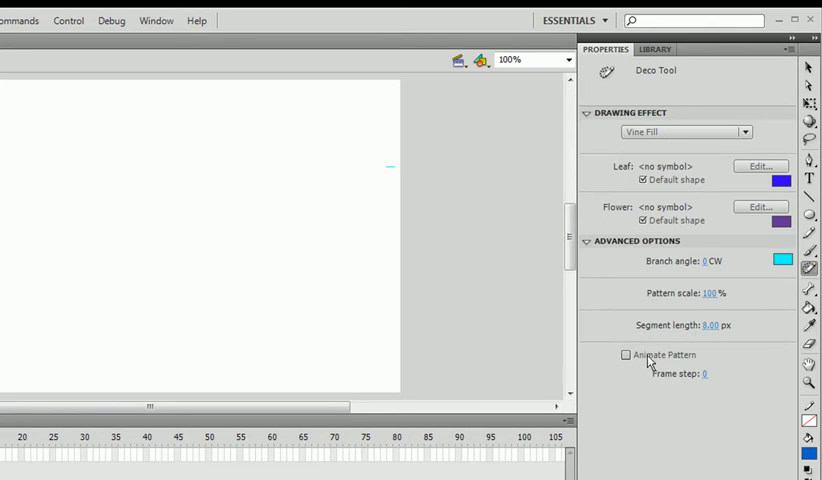
Step: Enable Animate Pattern, scroll the timeline and preview the growing vine via Test Movie
left_click(626, 356)
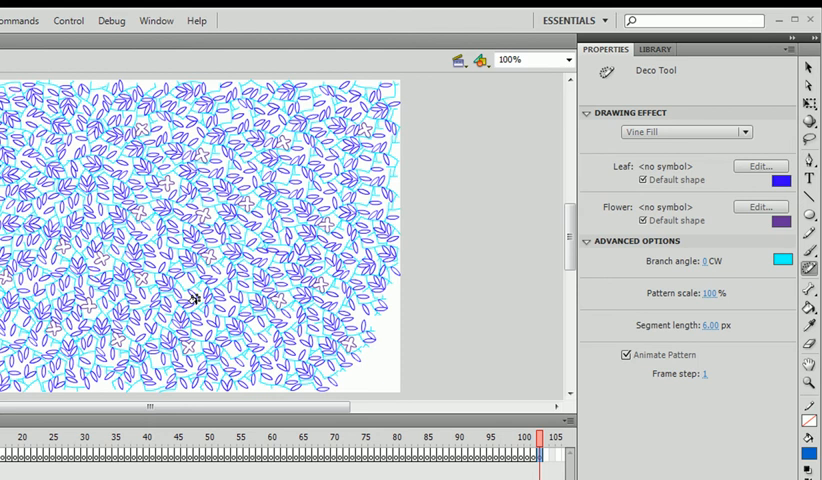
scroll("right", 3)
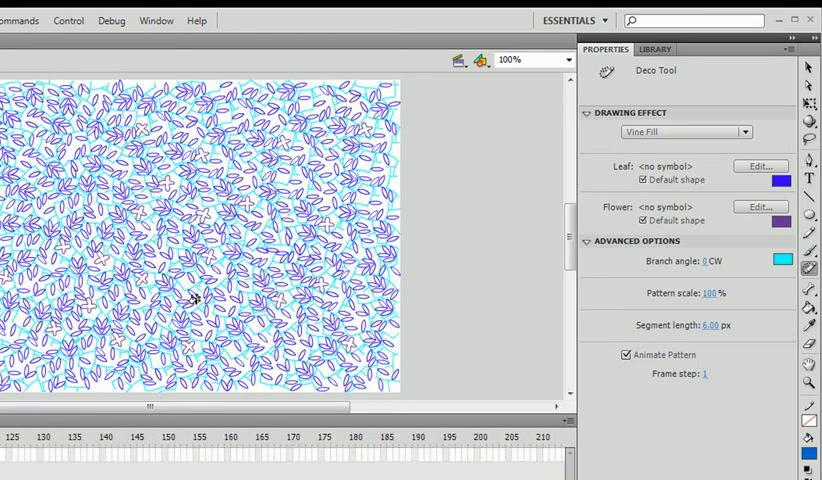
left_click(244, 194)
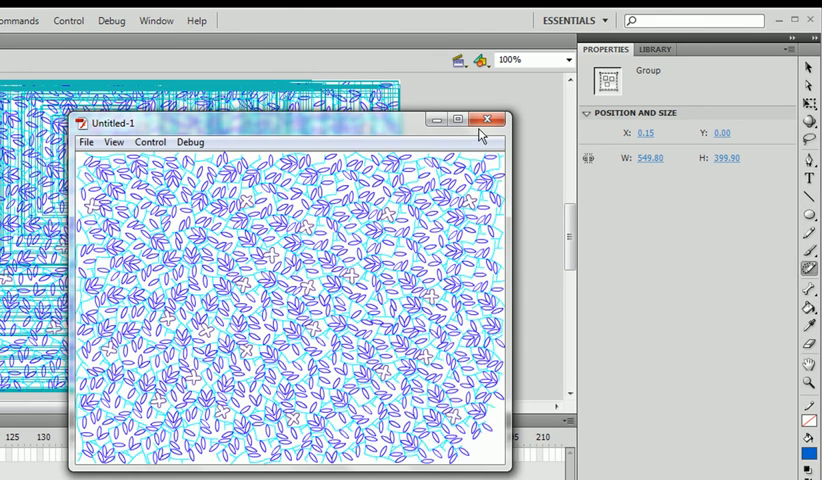
Step: Close the SWF preview and discard the animated document without saving
left_click(488, 120)
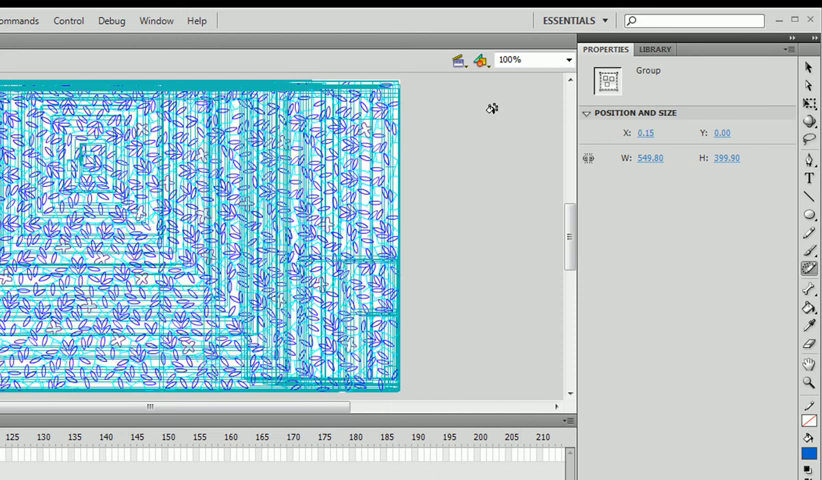
mouse_move(22, 160)
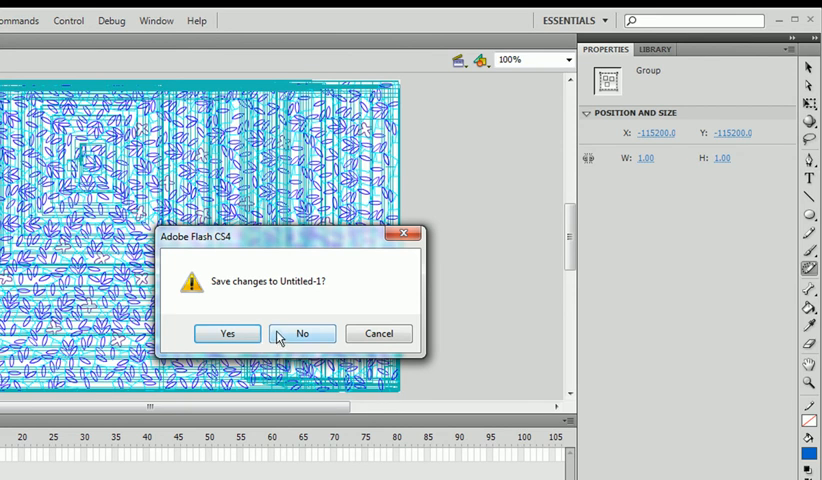
left_click(302, 332)
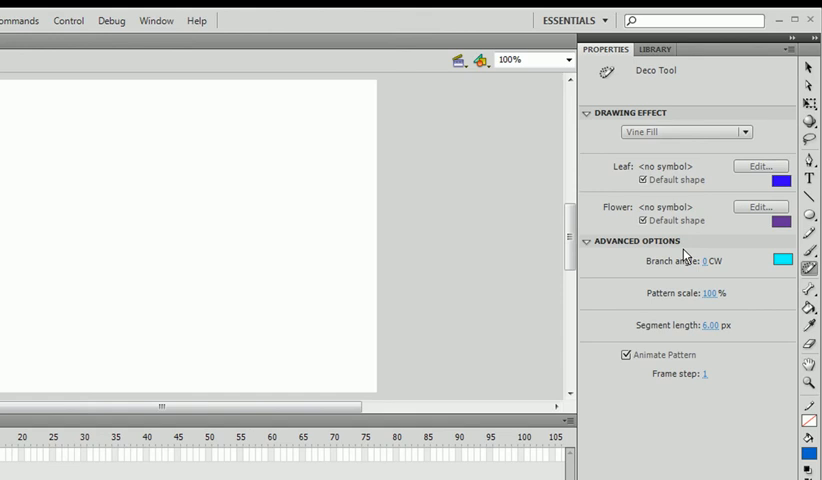
mouse_move(738, 340)
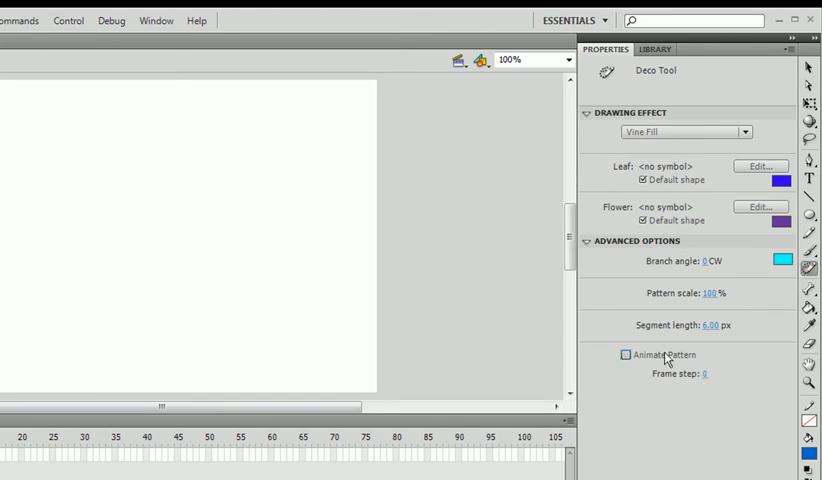
Step: Re-enable pattern animation and drop down the Drawing Effect list
left_click(626, 356)
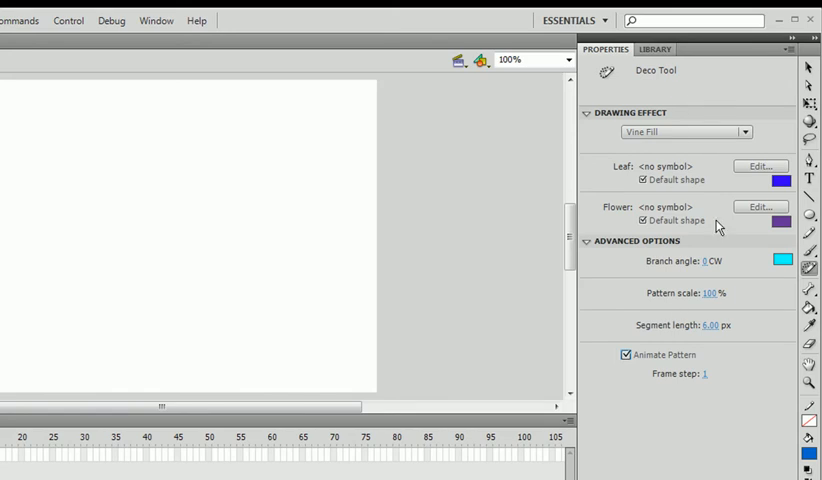
left_click(744, 132)
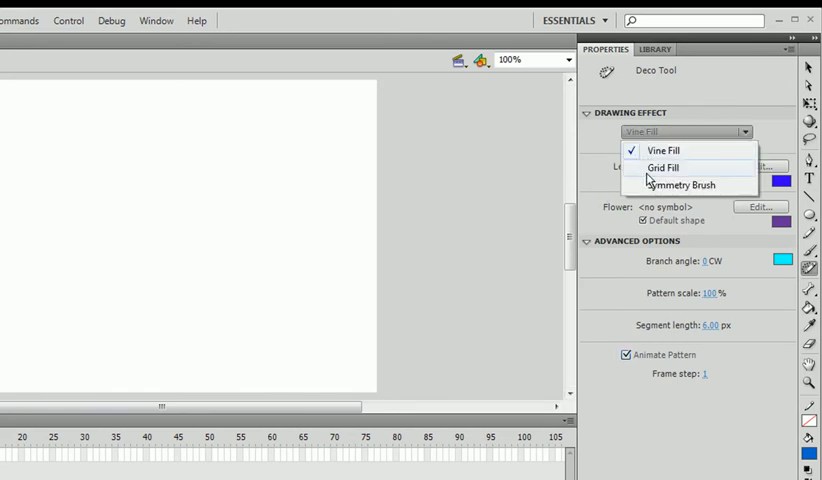
Step: Switch the drawing effect to Grid Fill and select the Oval tool
left_click(664, 168)
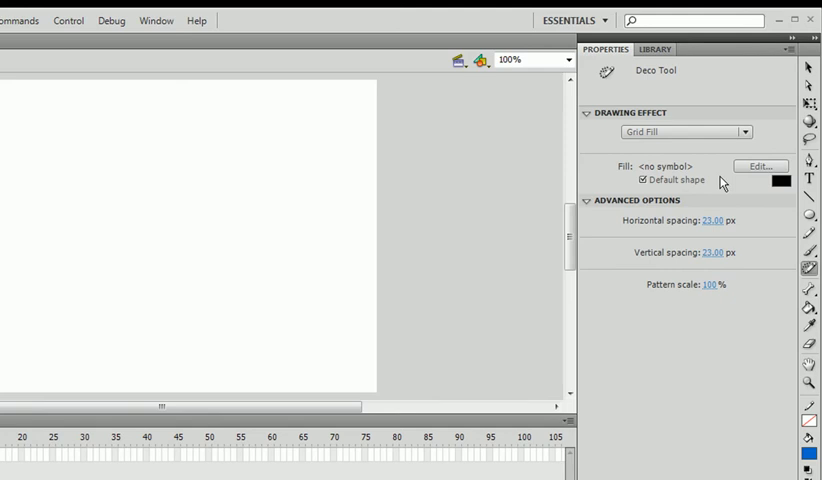
mouse_move(696, 164)
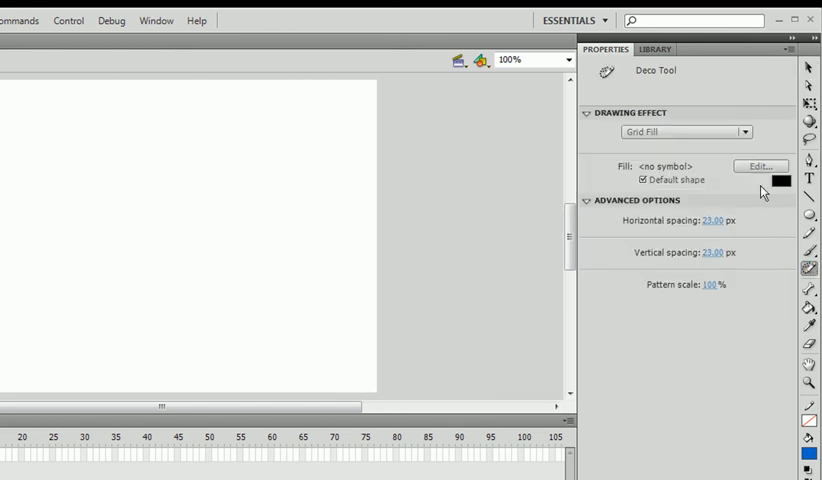
left_click(760, 166)
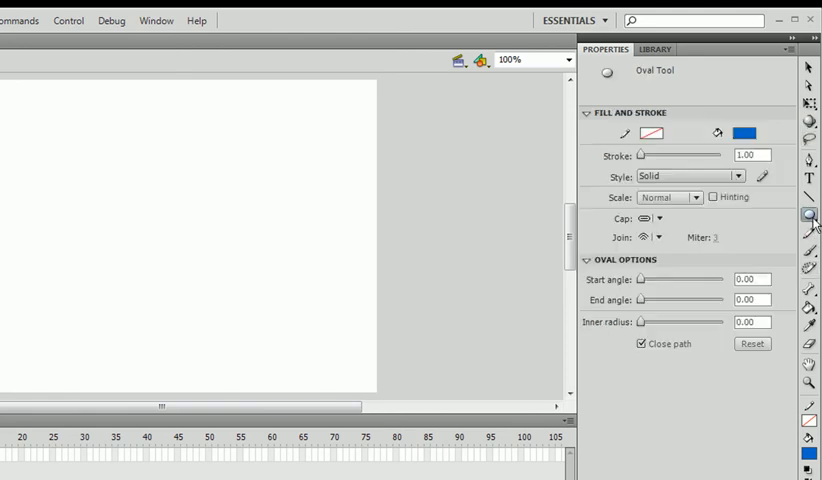
Step: Draw a small circle and convert it into the movie clip symbol 'grid'
left_click(208, 186)
type("g")
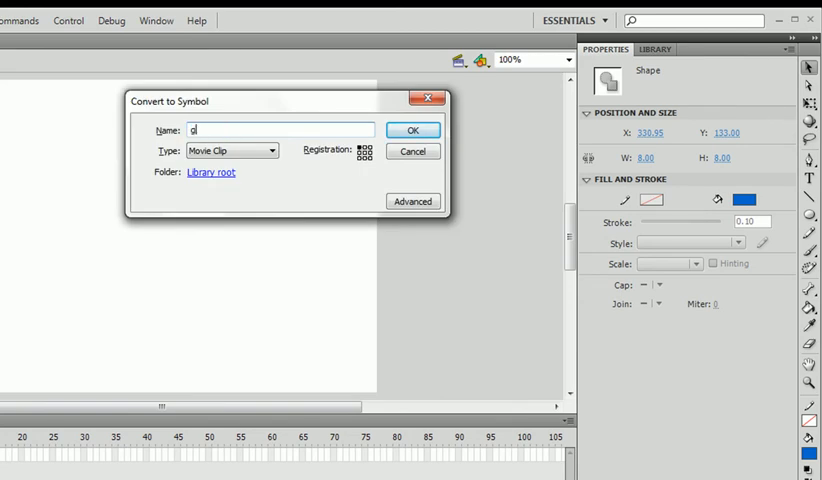
left_click(412, 128)
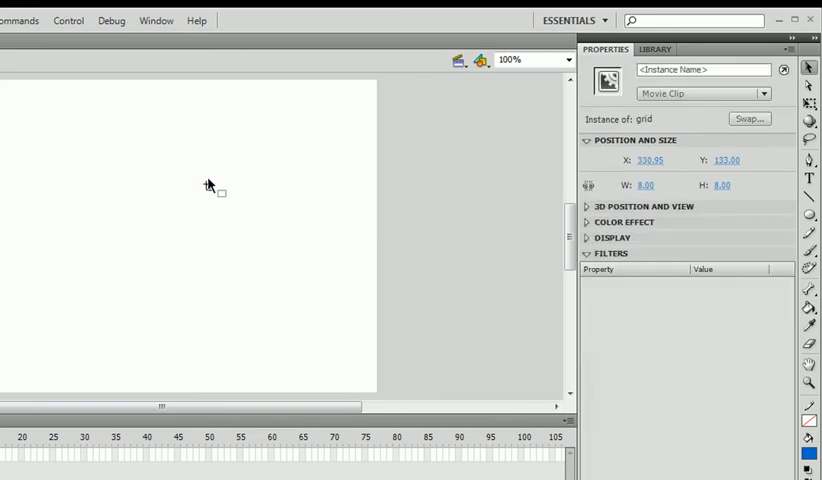
Step: Assign the 'grid' symbol as the Grid Fill's fill symbol in the Deco tool
left_click(808, 270)
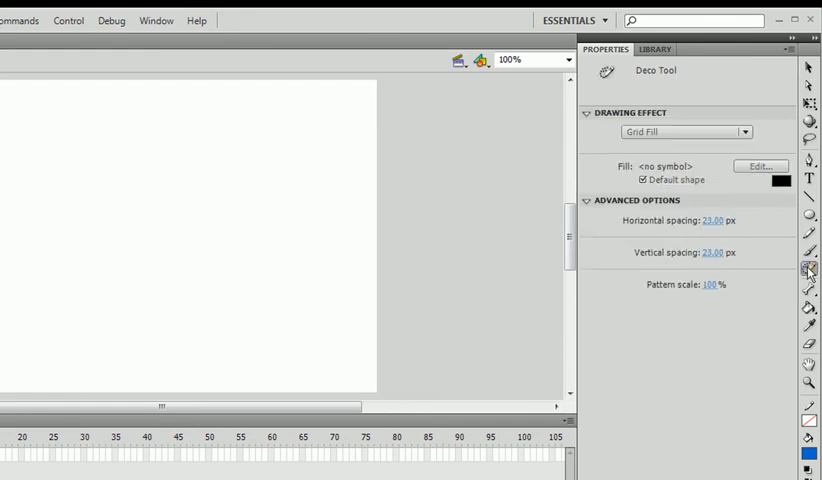
left_click(760, 166)
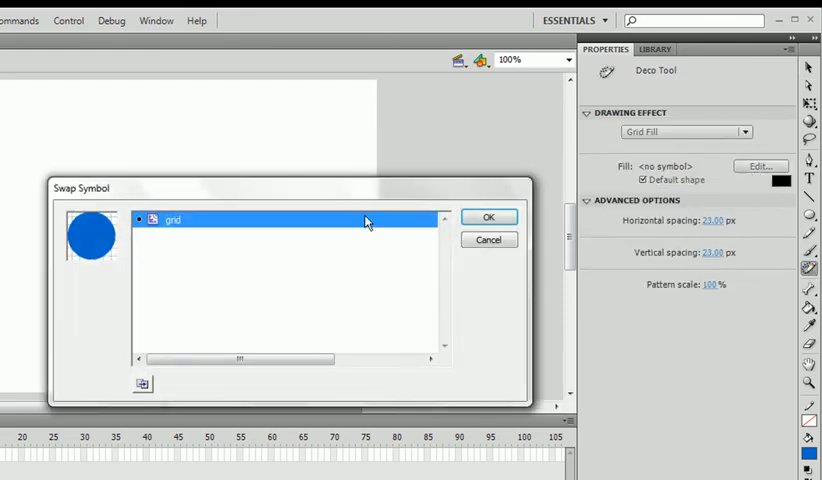
left_click(488, 216)
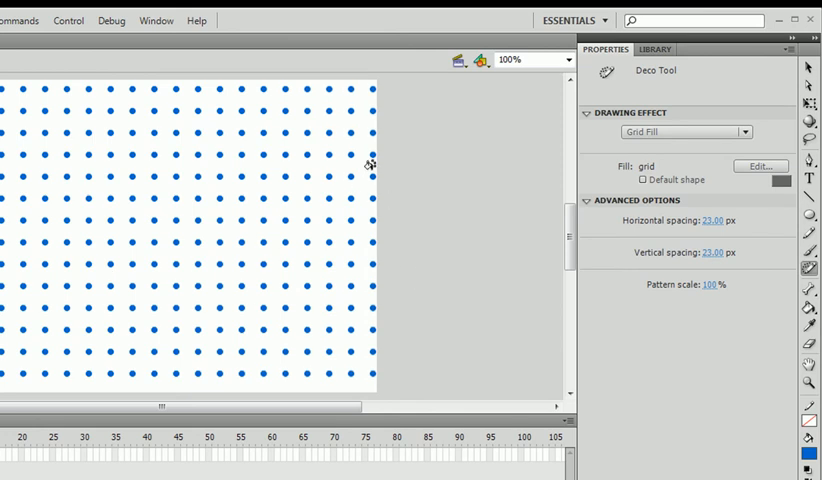
mouse_move(360, 300)
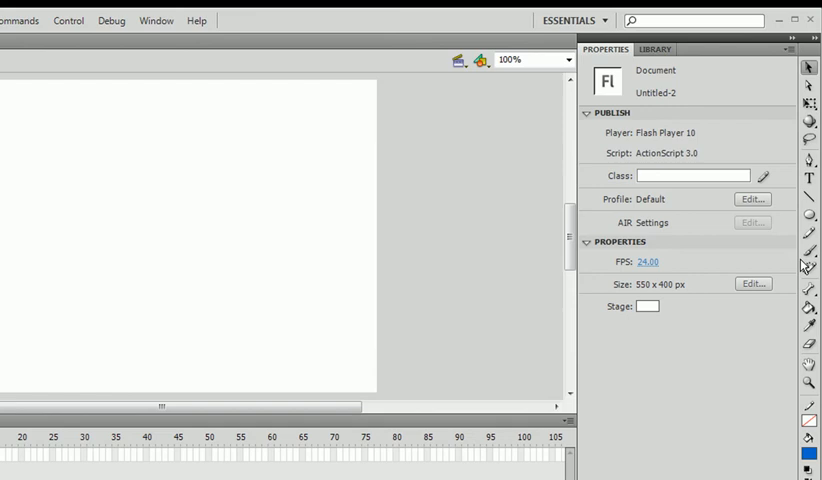
Step: Reselect the Deco tool so Grid Fill uses the grid symbol with 25 px spacing
left_click(810, 268)
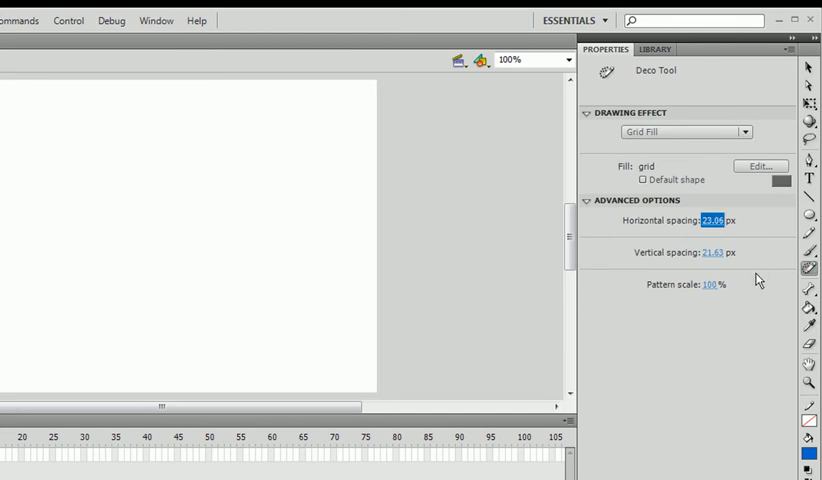
mouse_move(702, 300)
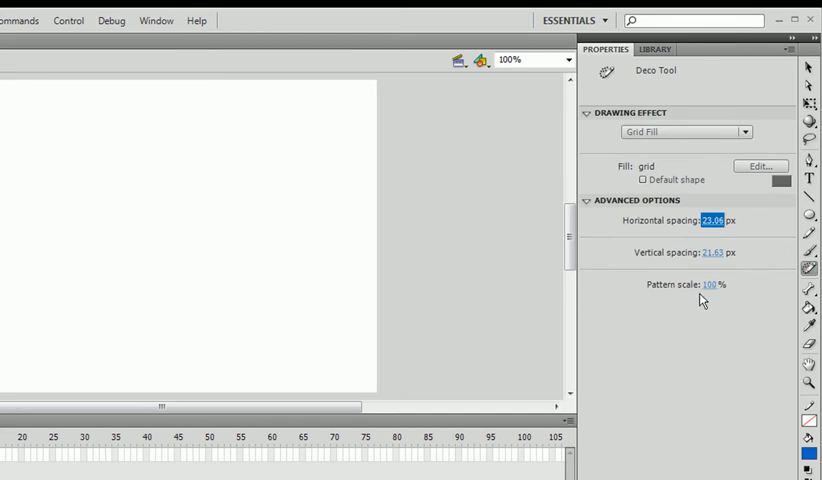
mouse_move(688, 160)
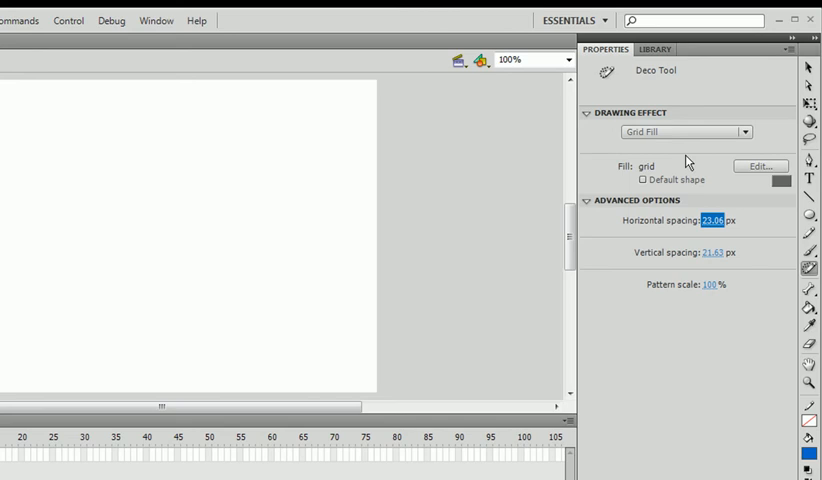
mouse_move(678, 166)
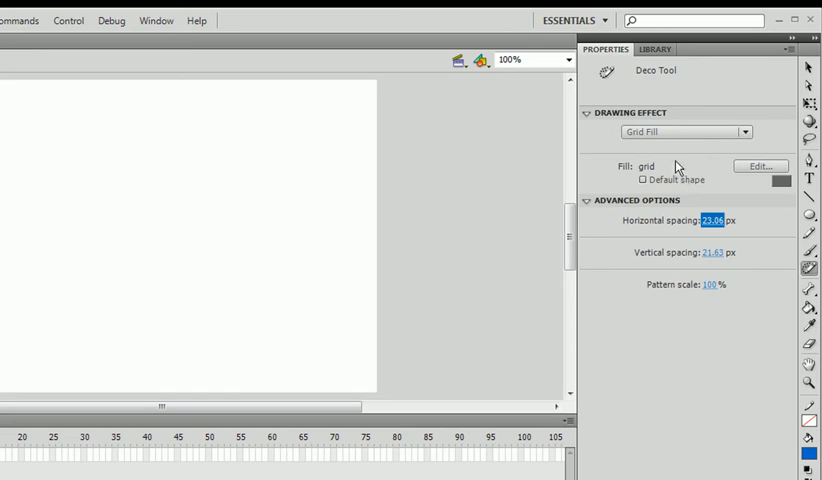
mouse_move(684, 148)
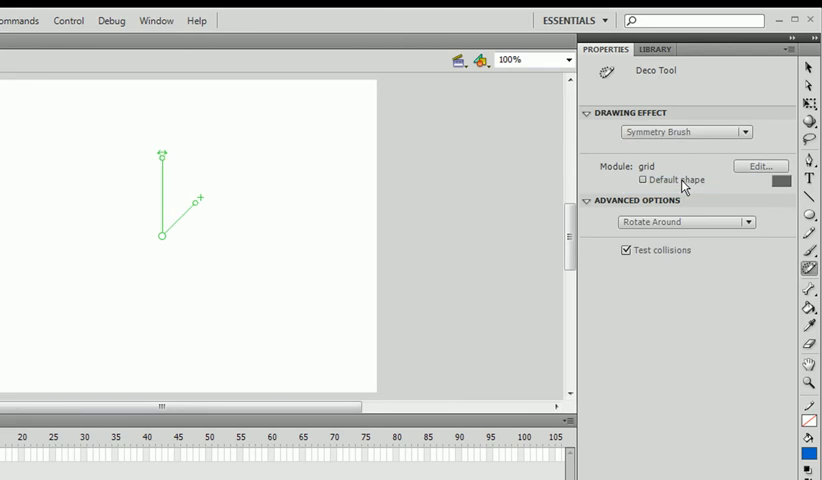
mouse_move(312, 172)
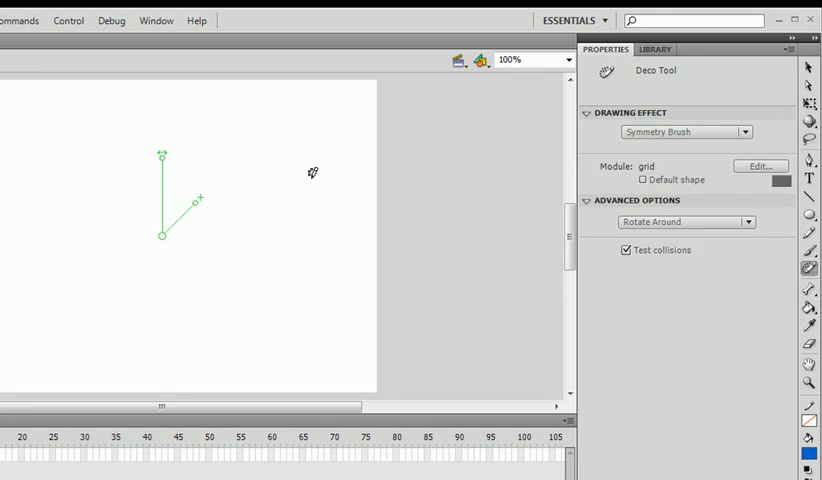
mouse_move(544, 172)
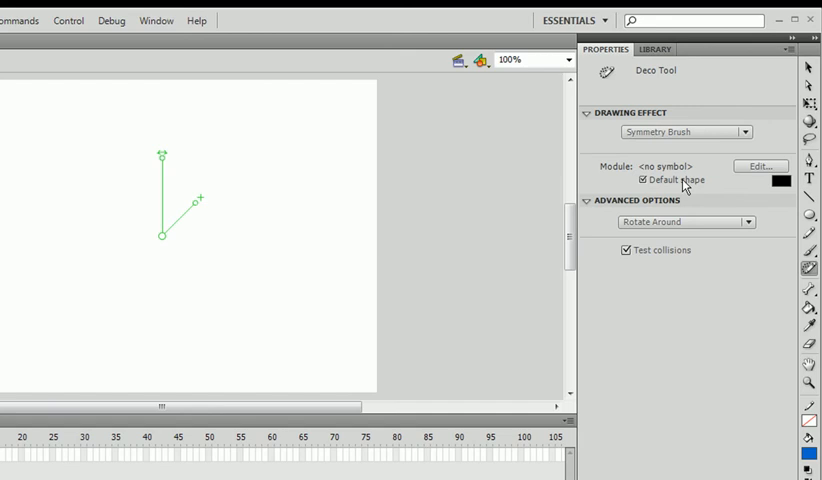
Step: Swap the Symmetry Brush module to the grid circle symbol and begin stamping rotated copies
left_click(760, 166)
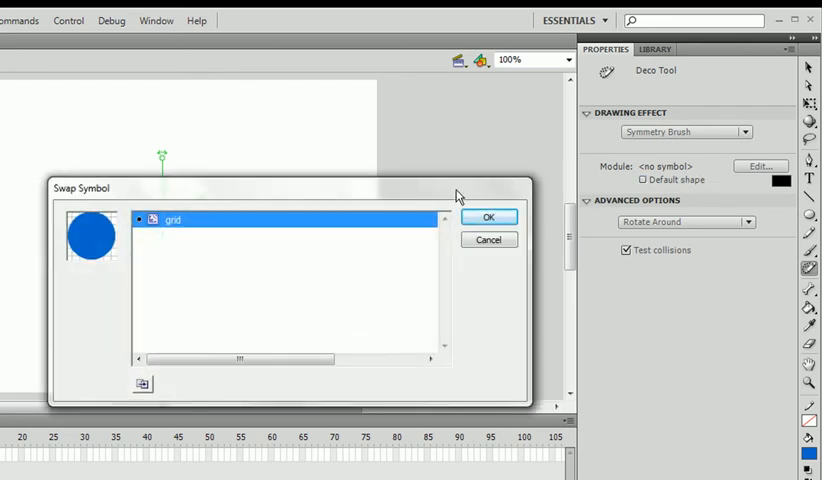
left_click(488, 216)
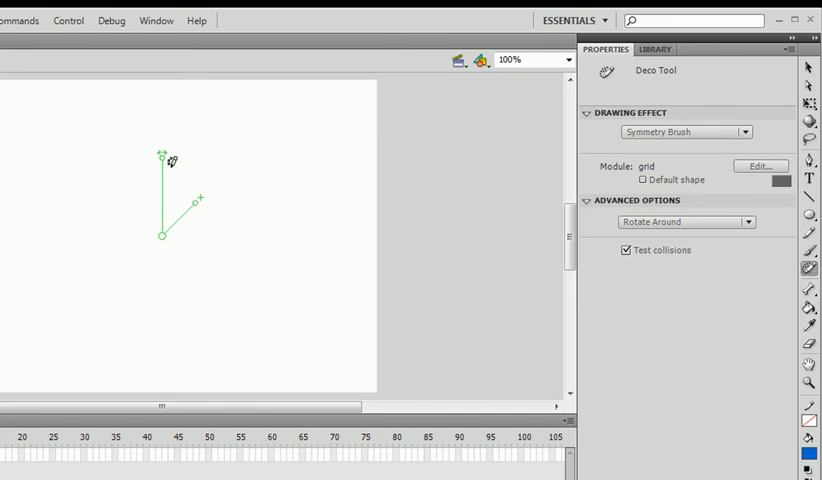
left_click(312, 162)
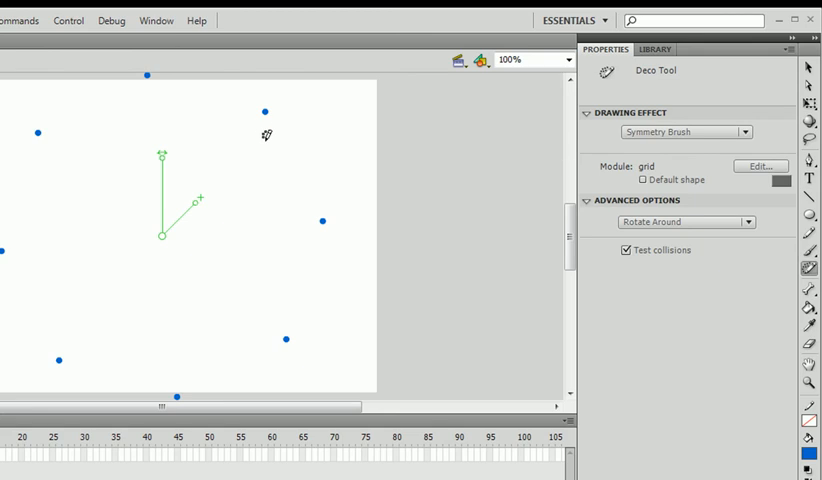
Step: Paint circle trails in Rotate Around mode and adjust the guide handles for rotation and copy count
left_click(224, 152)
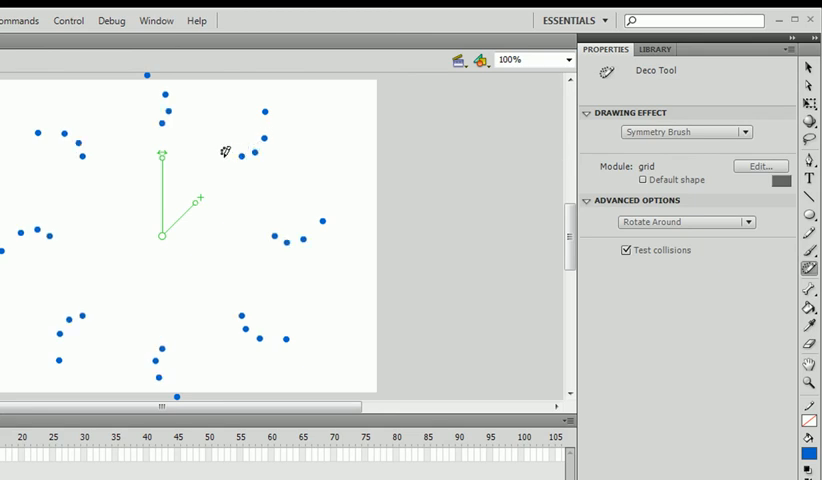
left_click(200, 164)
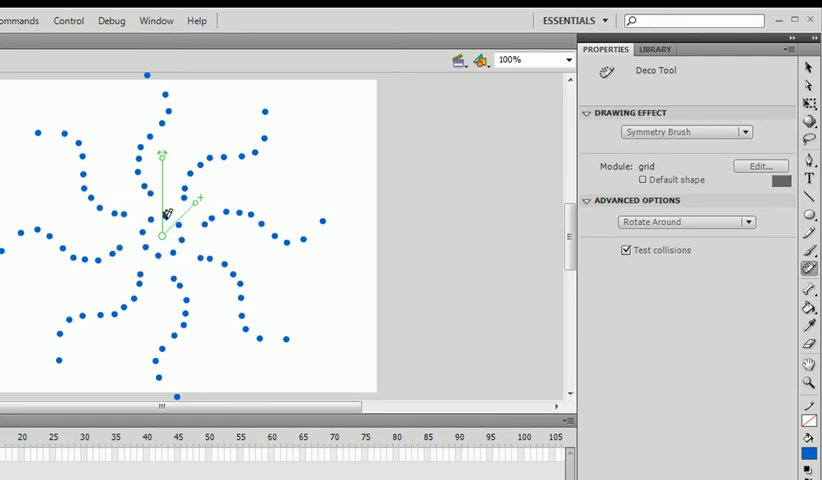
mouse_move(168, 160)
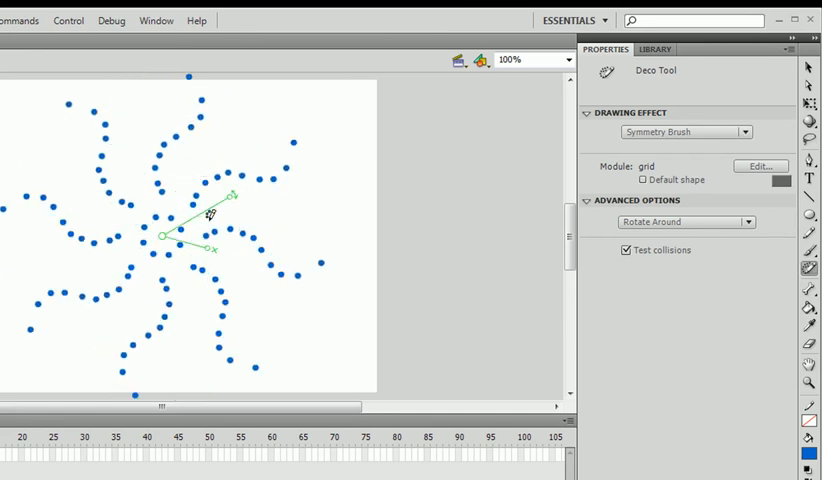
left_click_drag(210, 216, 100, 290)
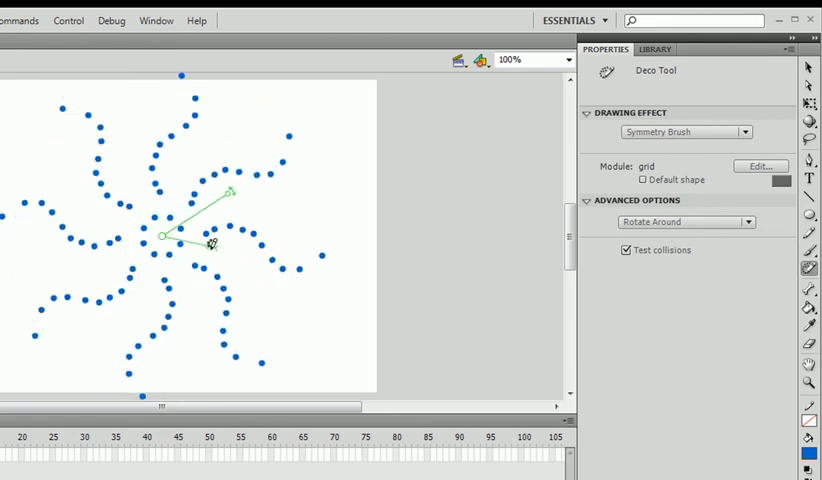
left_click_drag(210, 244, 184, 278)
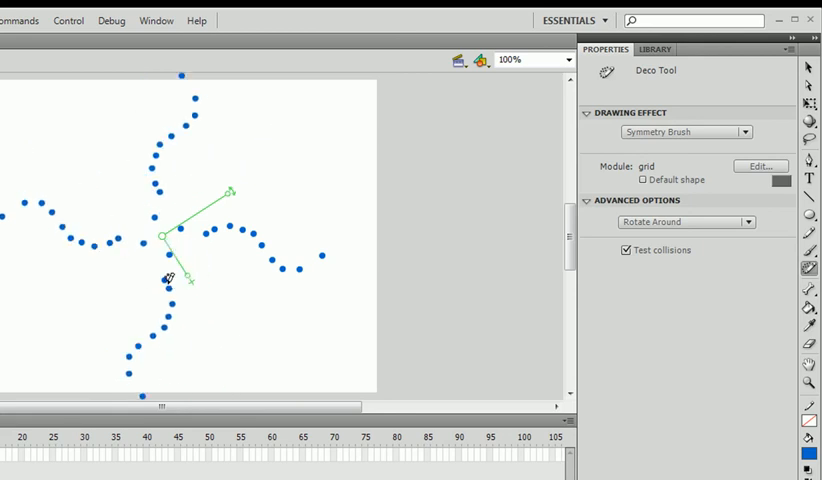
left_click_drag(178, 276, 212, 224)
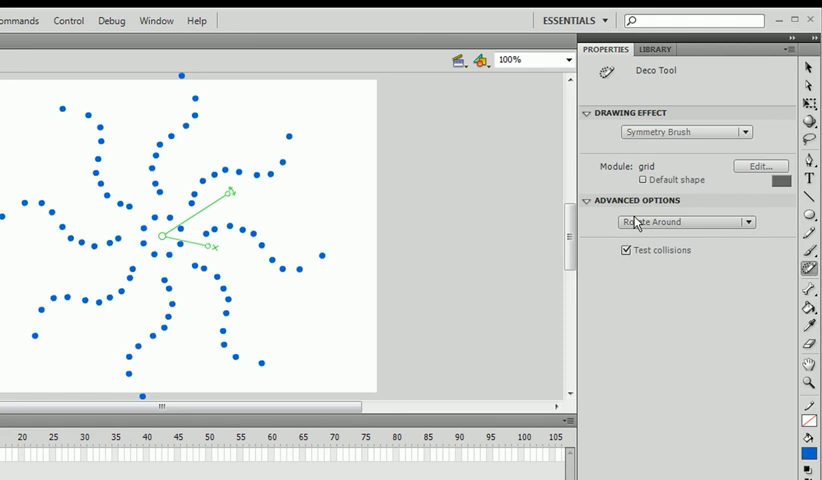
left_click(746, 222)
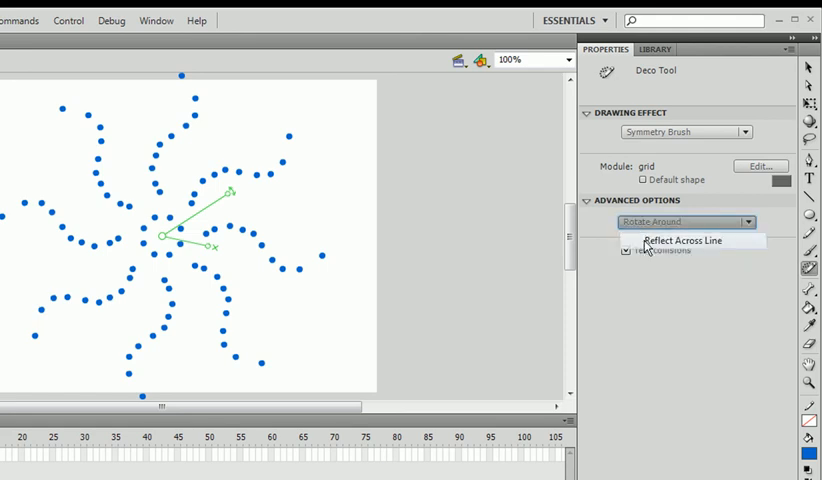
left_click(680, 240)
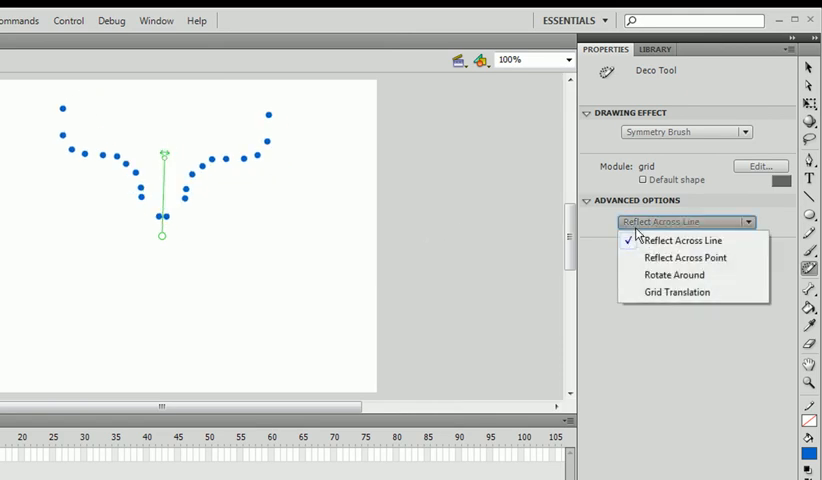
left_click(684, 258)
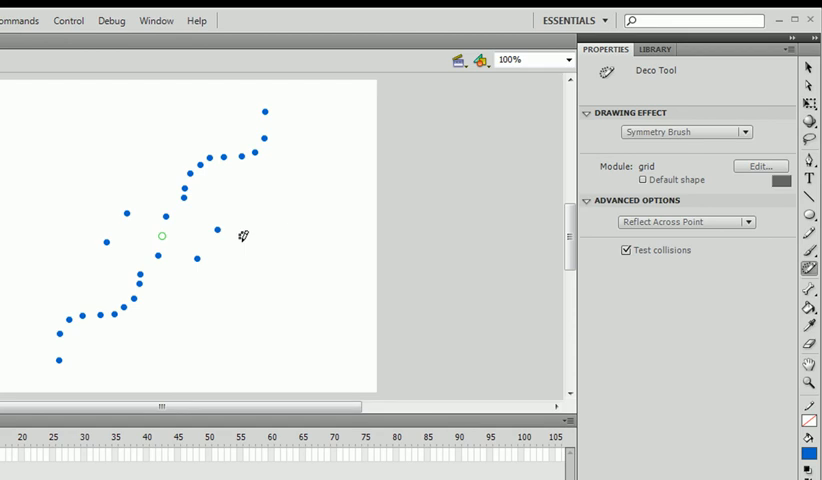
mouse_move(474, 202)
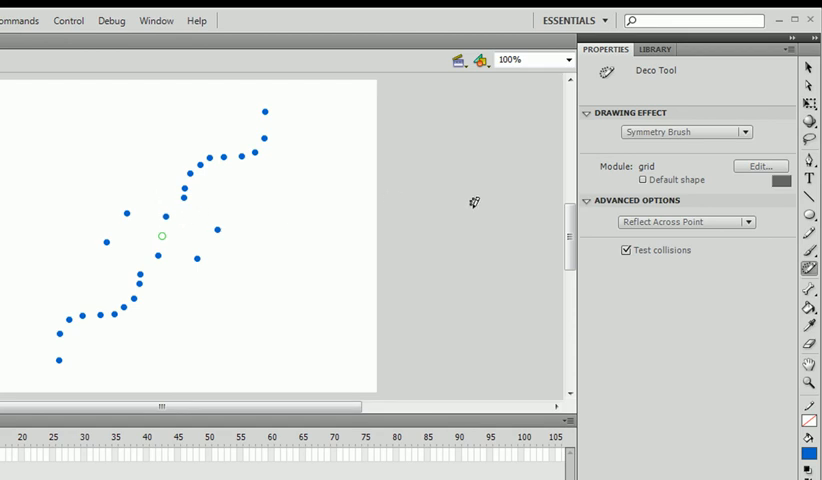
left_click(752, 220)
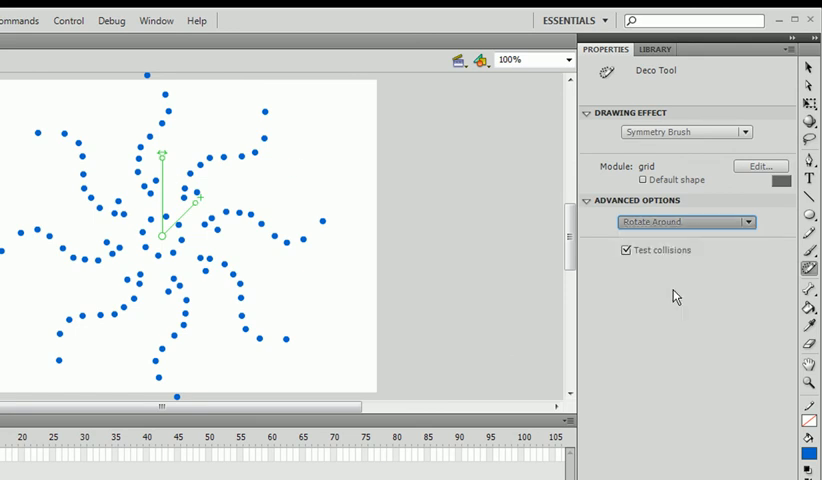
left_click(684, 220)
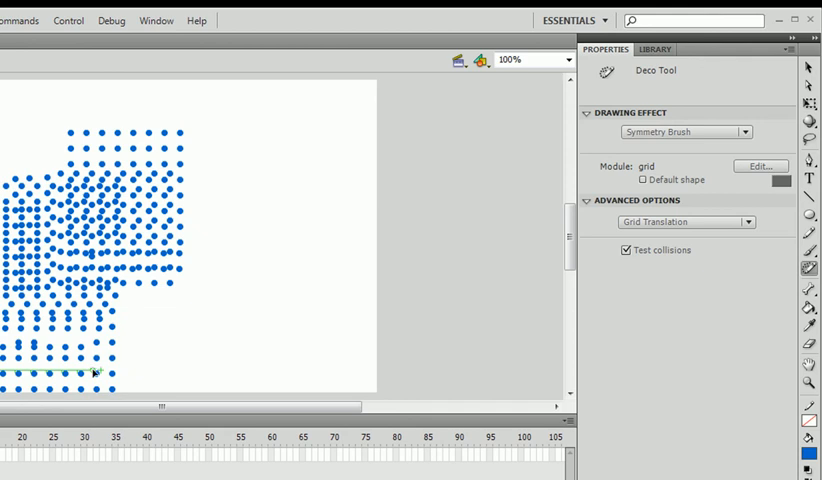
mouse_move(50, 240)
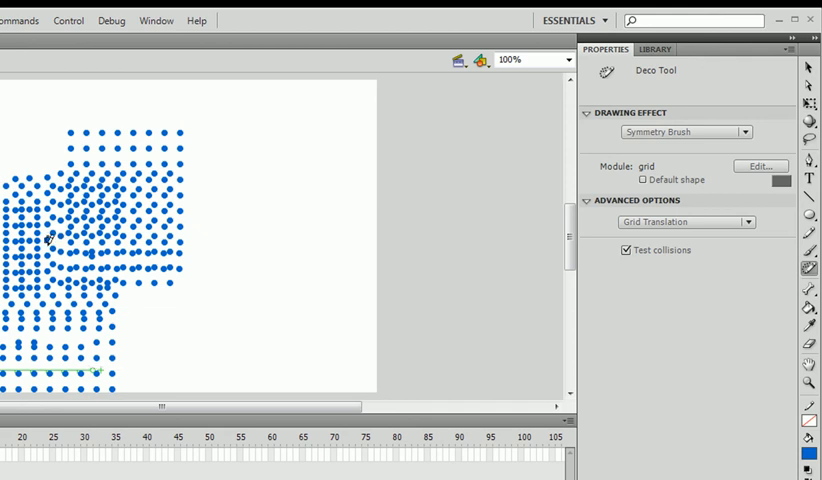
mouse_move(56, 258)
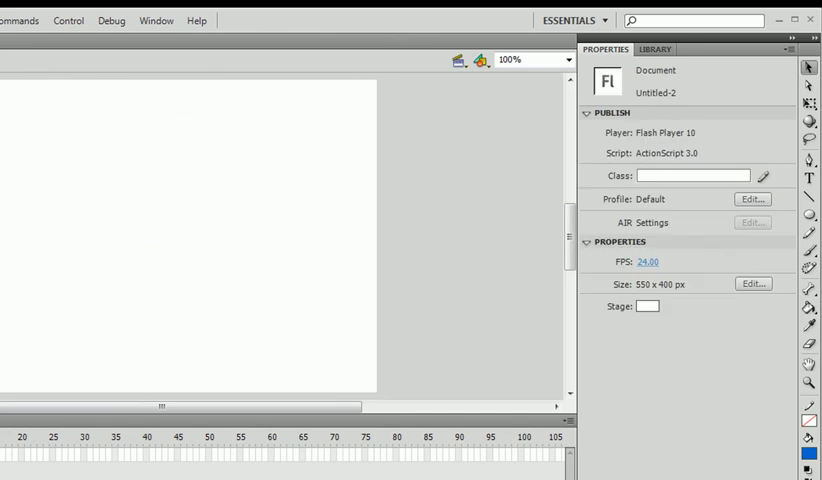
Step: Reselect the Deco tool for Grid Translation and turn off Test collisions so dots overlap
left_click(812, 268)
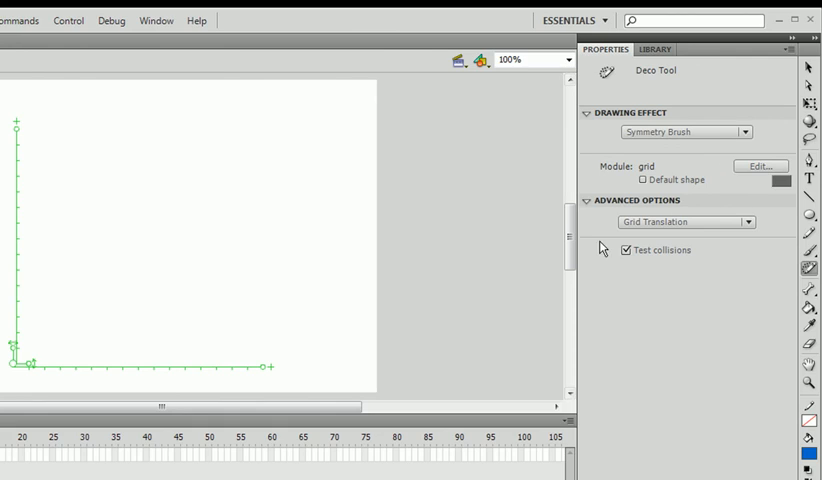
mouse_move(48, 326)
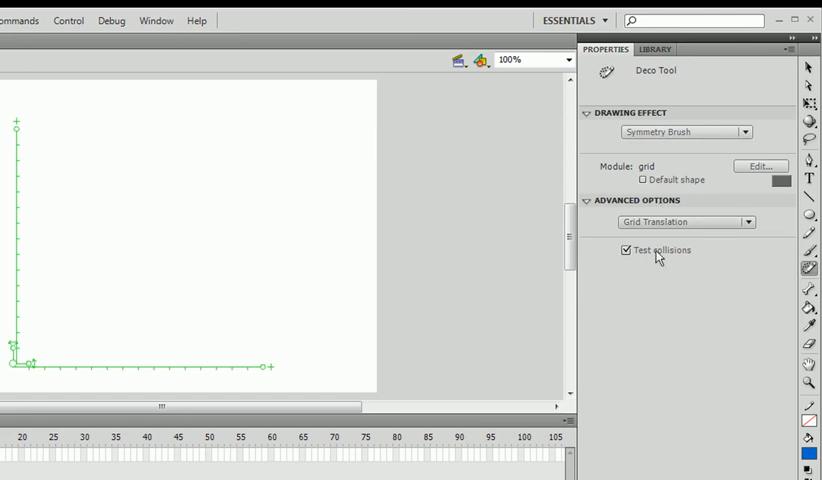
mouse_move(620, 262)
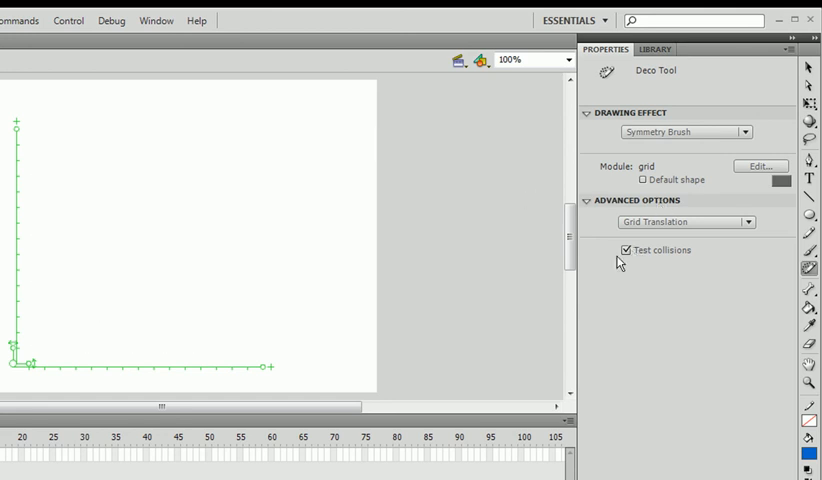
mouse_move(36, 300)
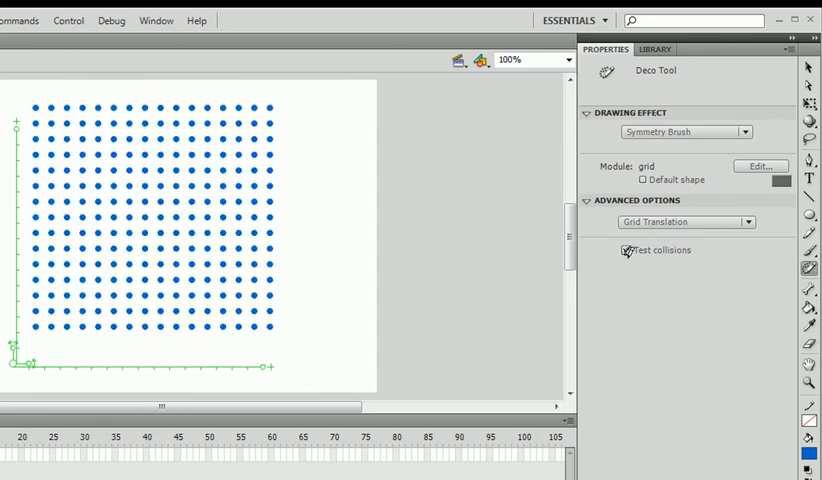
left_click(626, 250)
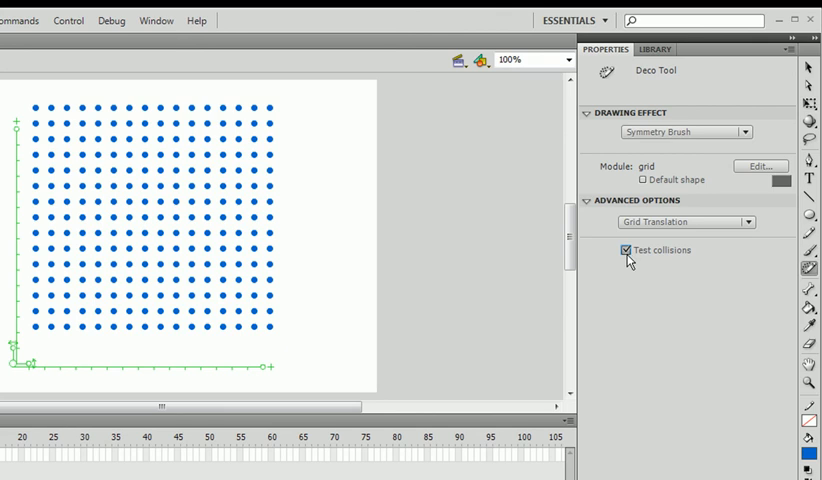
left_click(624, 250)
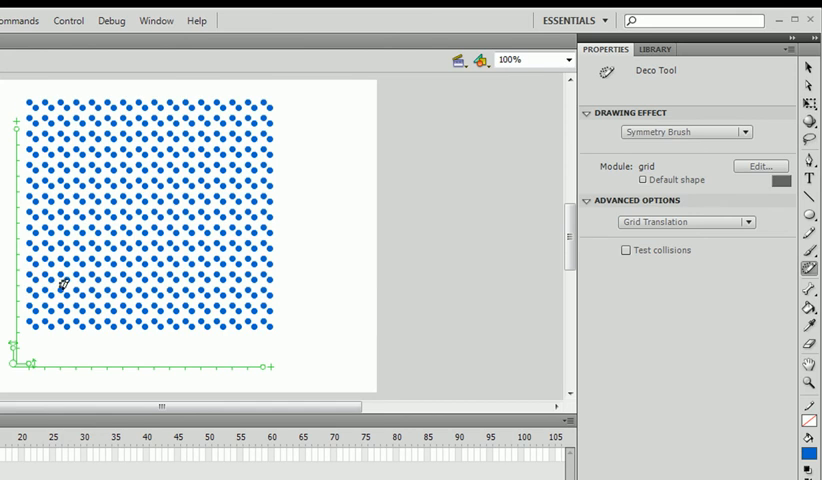
mouse_move(68, 278)
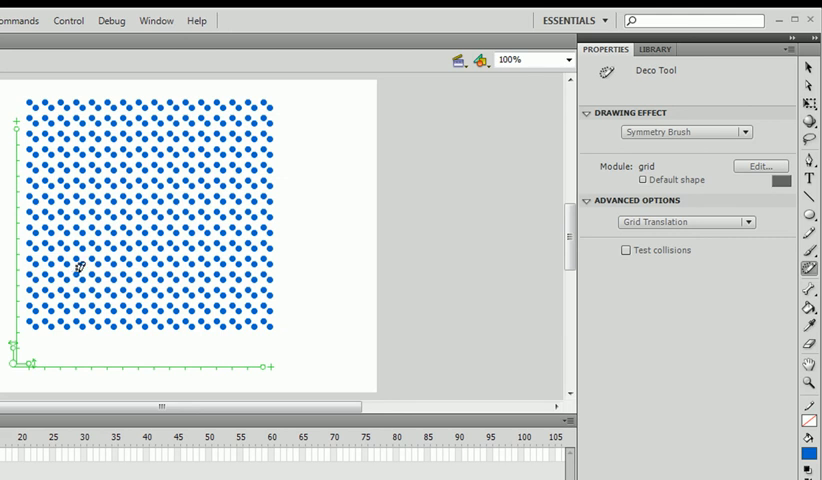
mouse_move(60, 340)
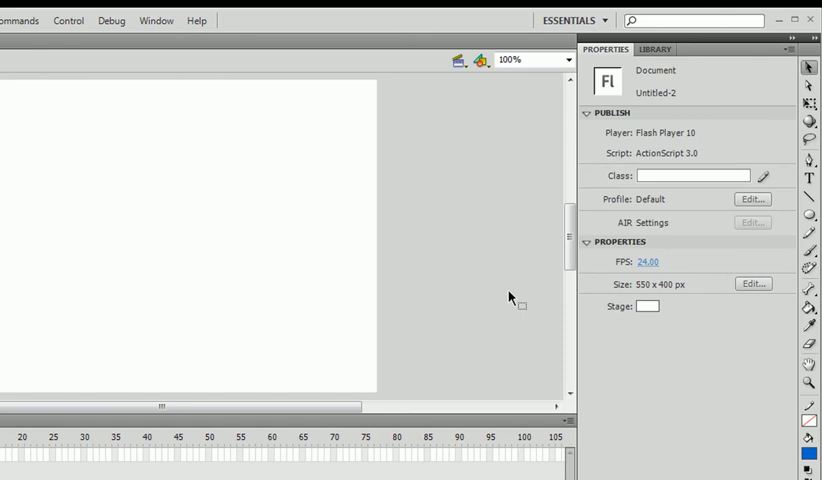
Step: Reselect the Deco tool set to Vine Fill with the grid symbol as its leaf
left_click(810, 268)
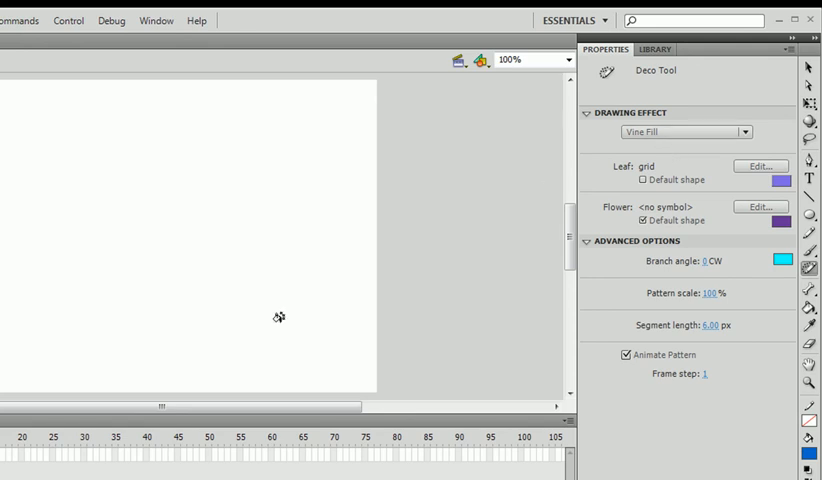
mouse_move(476, 216)
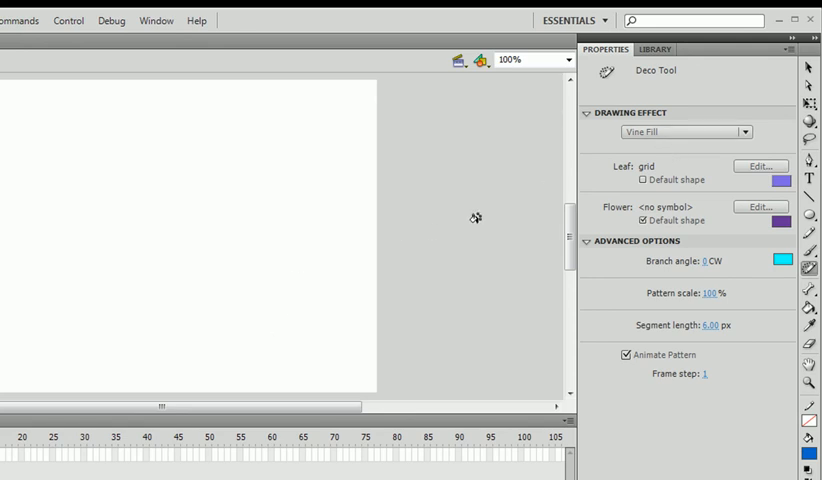